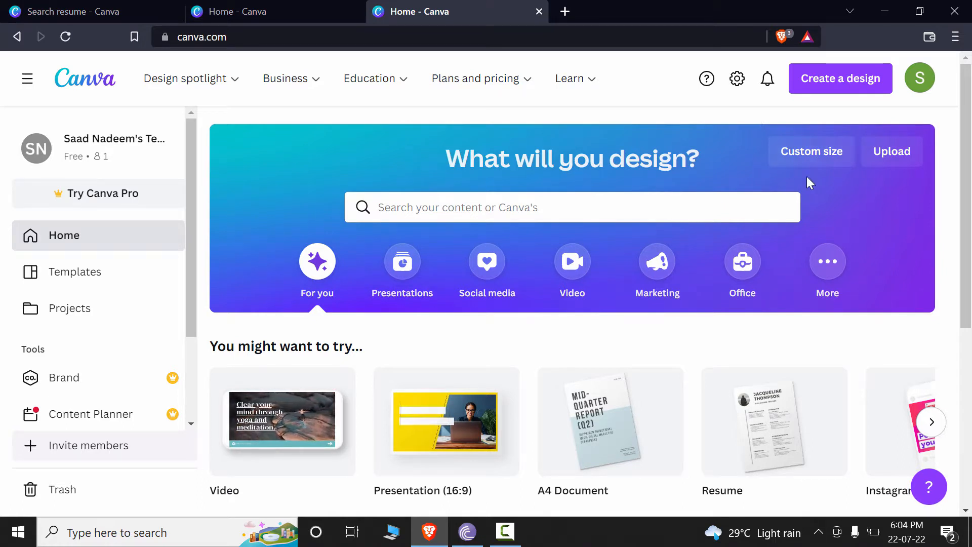
Create a new blank Presentation (16:9) design from Create a design's Custom size options
click(840, 78)
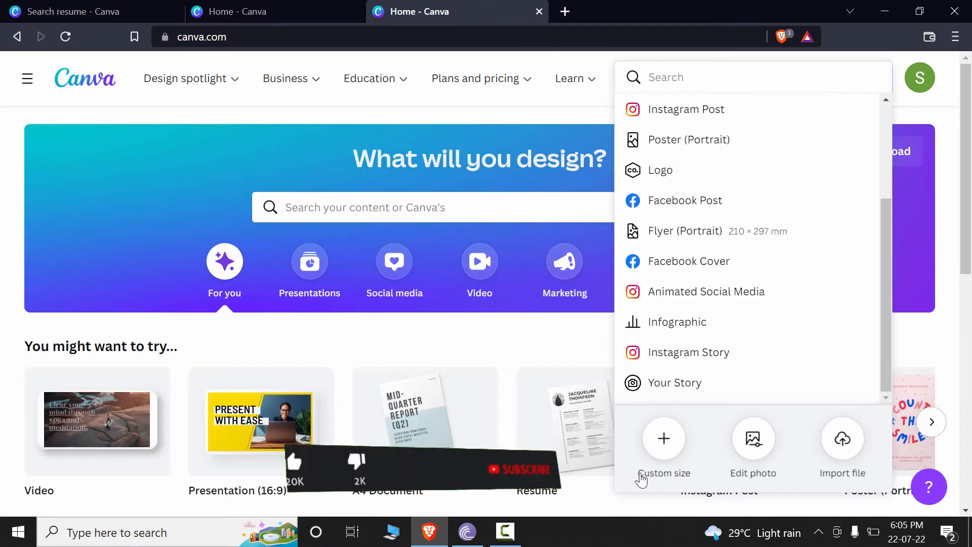
click(663, 447)
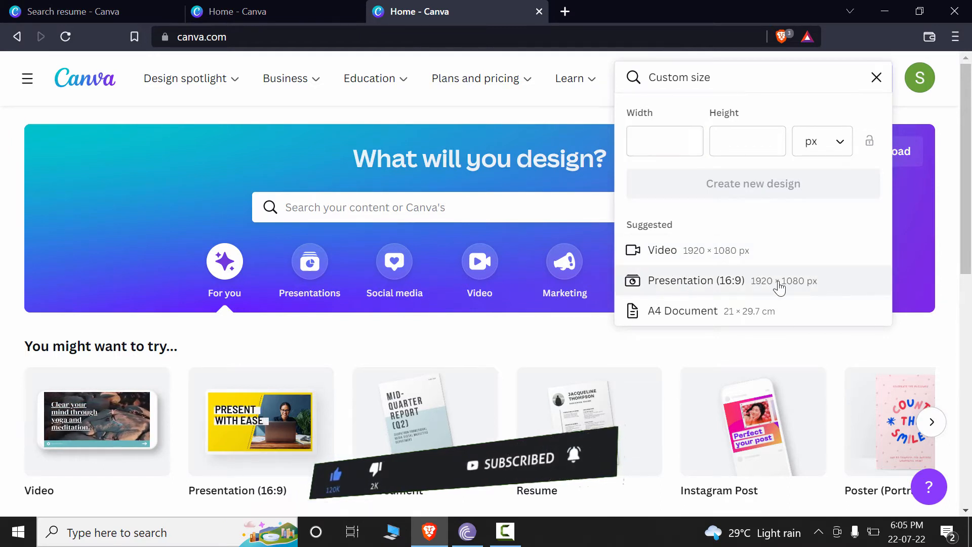
click(697, 280)
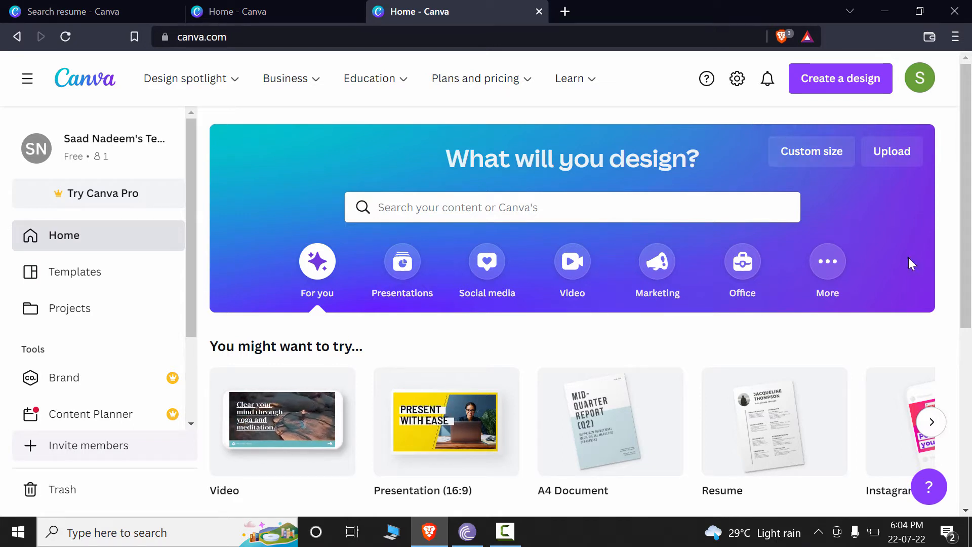
mouse_move(846, 91)
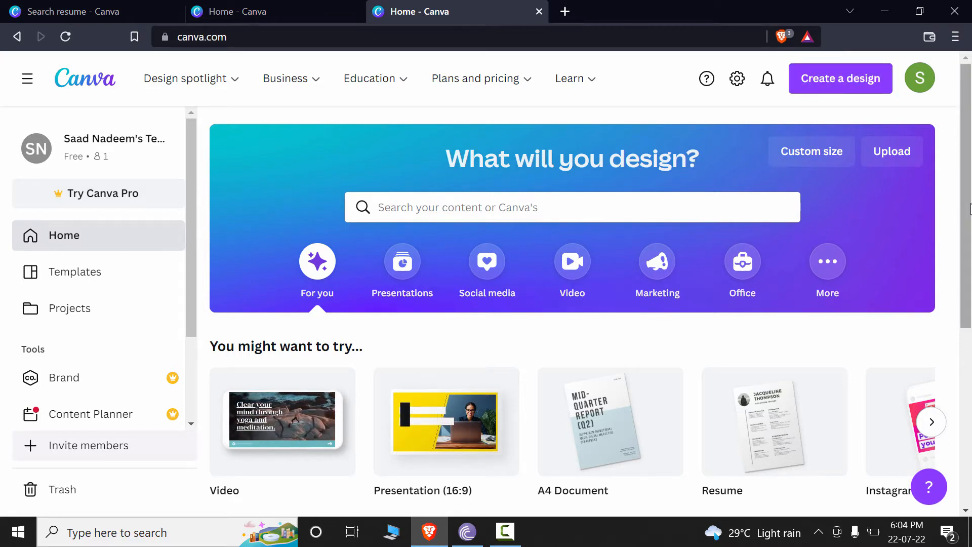
click(840, 78)
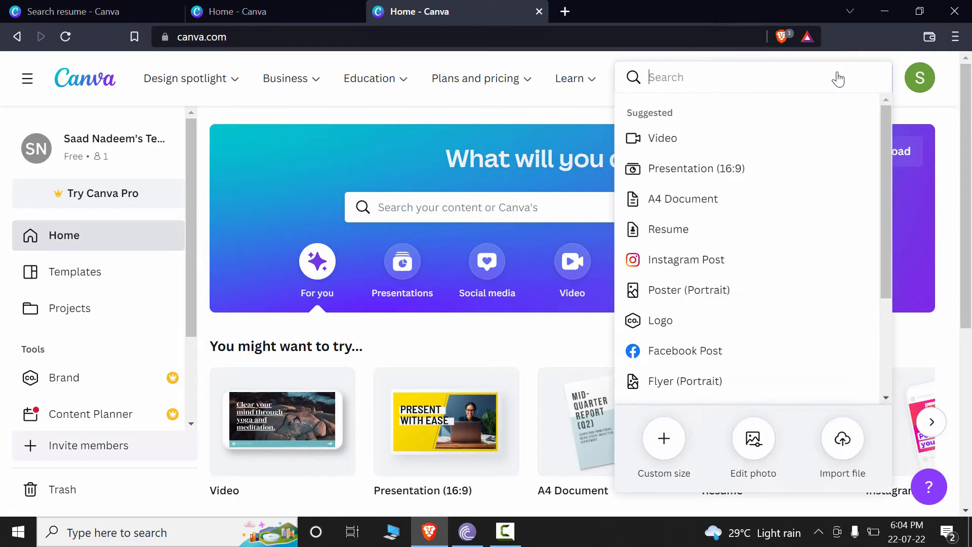
scroll(down, 3)
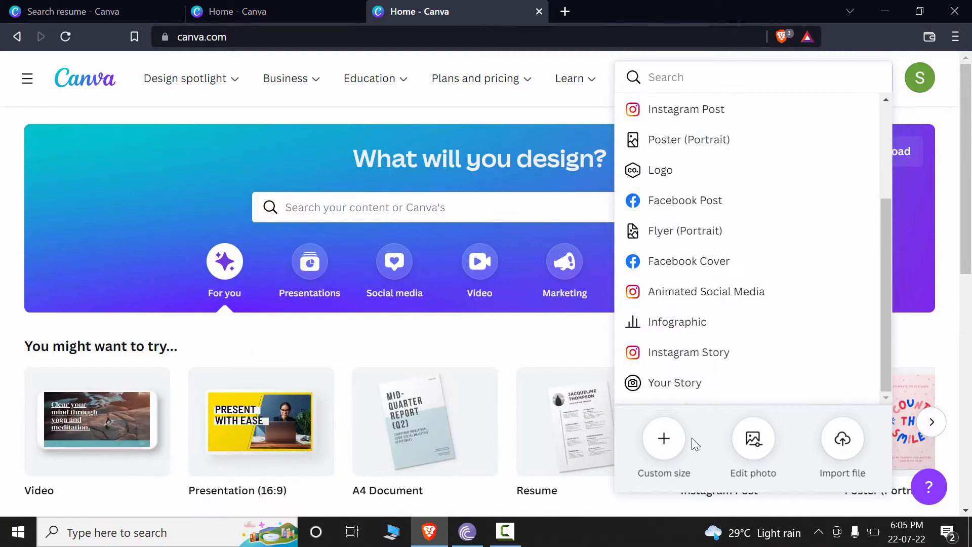
click(663, 439)
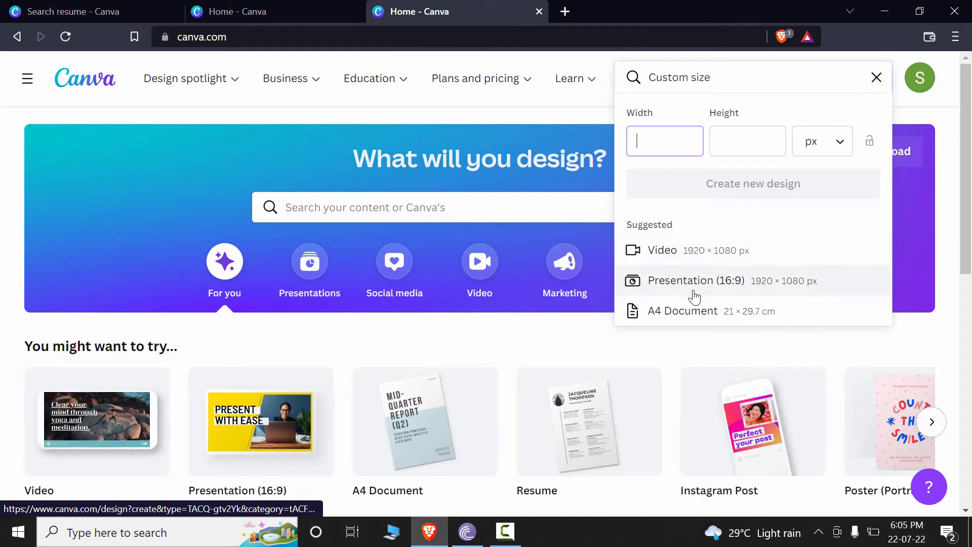
click(695, 280)
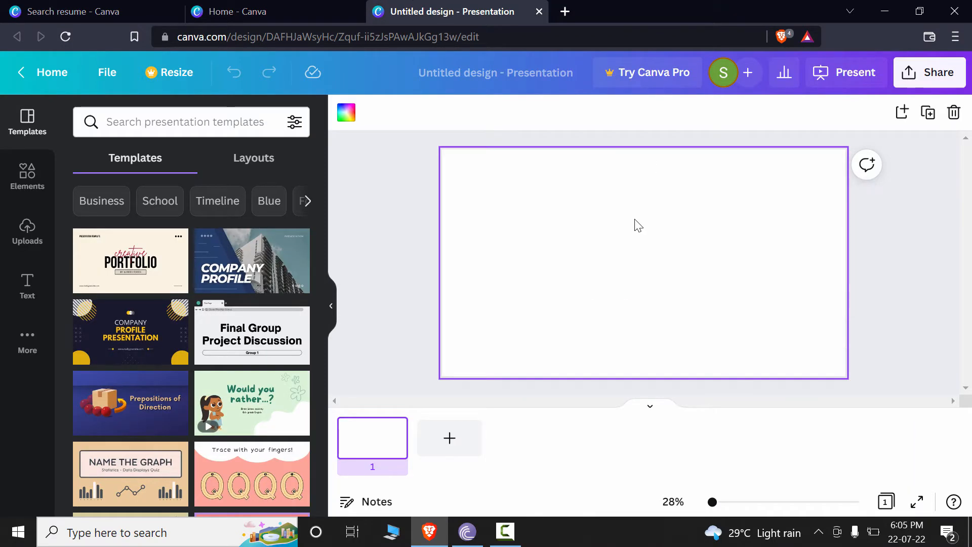
mouse_move(401, 188)
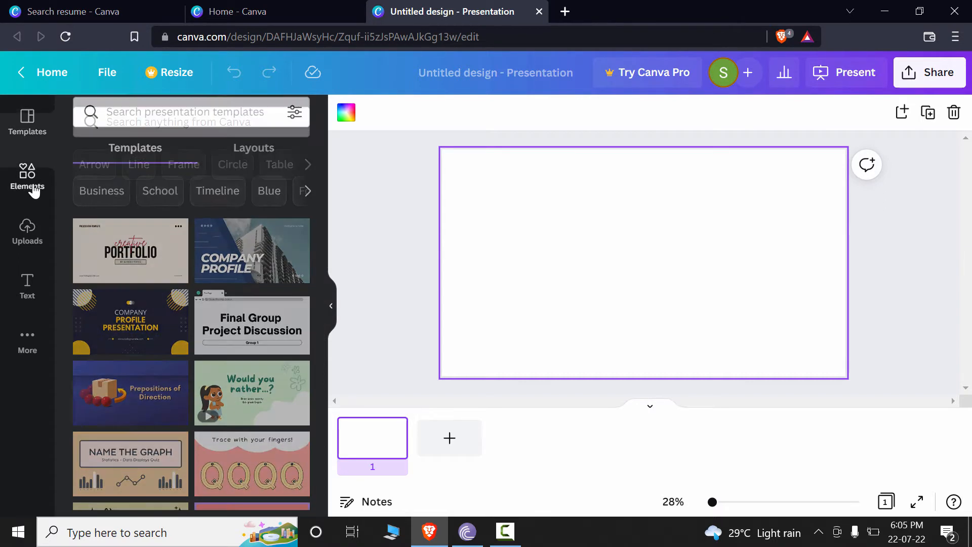
Browse Elements and expand the Lines & Shapes row to reveal the triangle
click(27, 180)
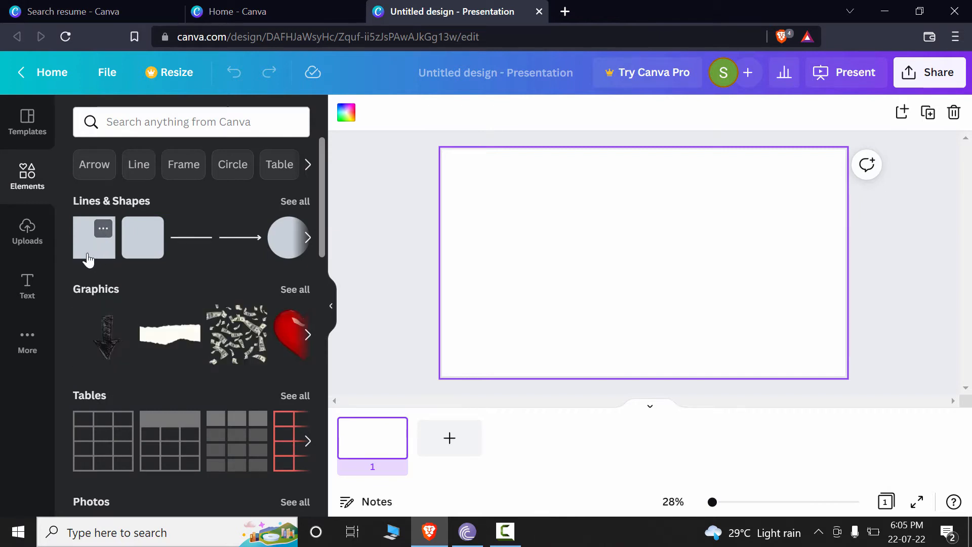
mouse_move(91, 251)
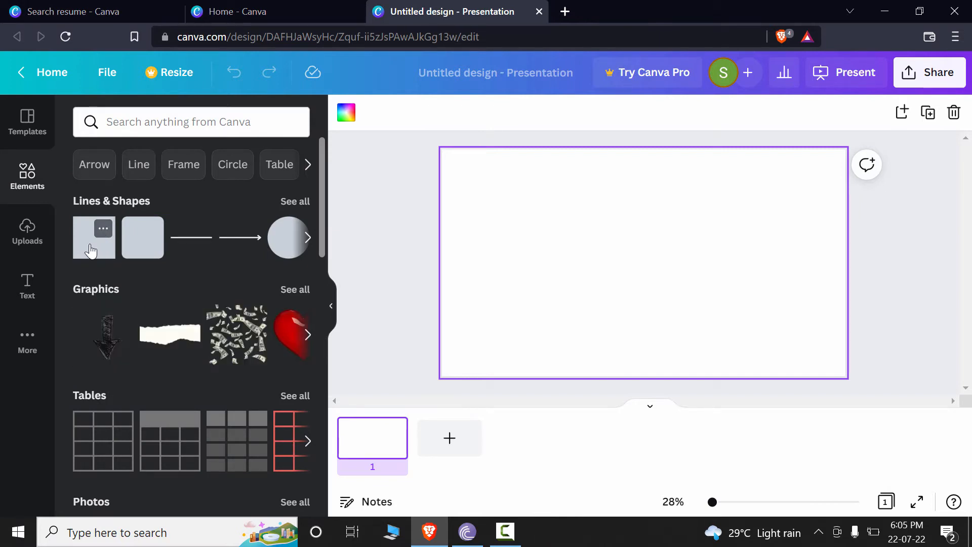
mouse_move(288, 237)
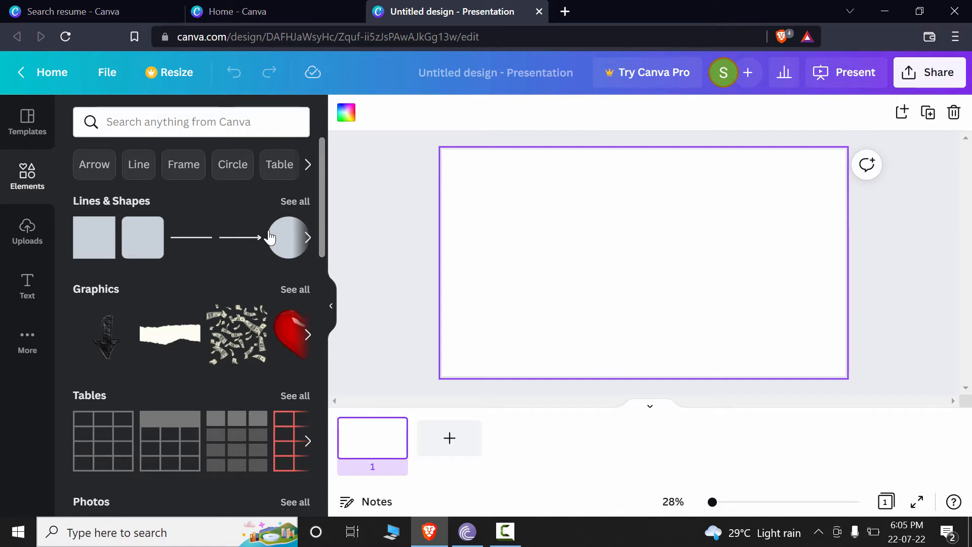
mouse_move(308, 238)
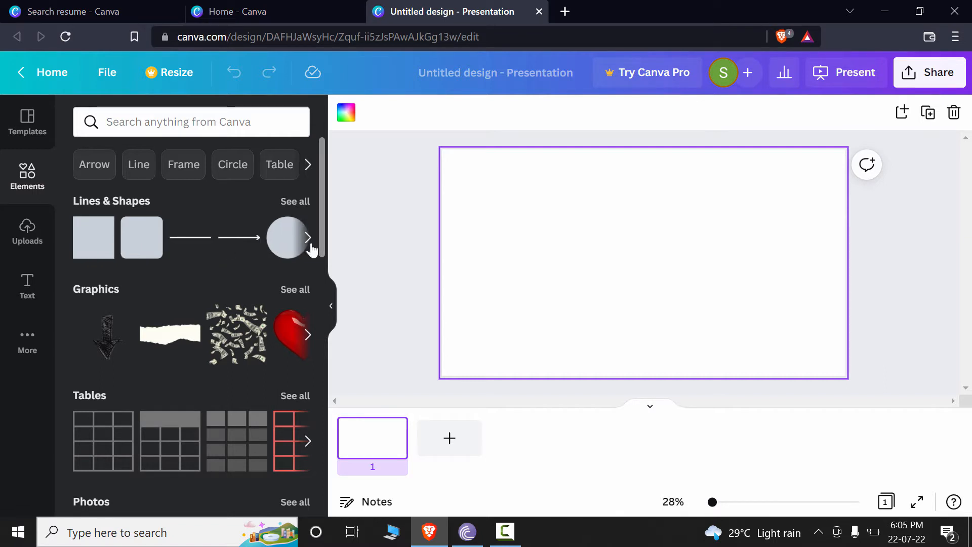
click(308, 237)
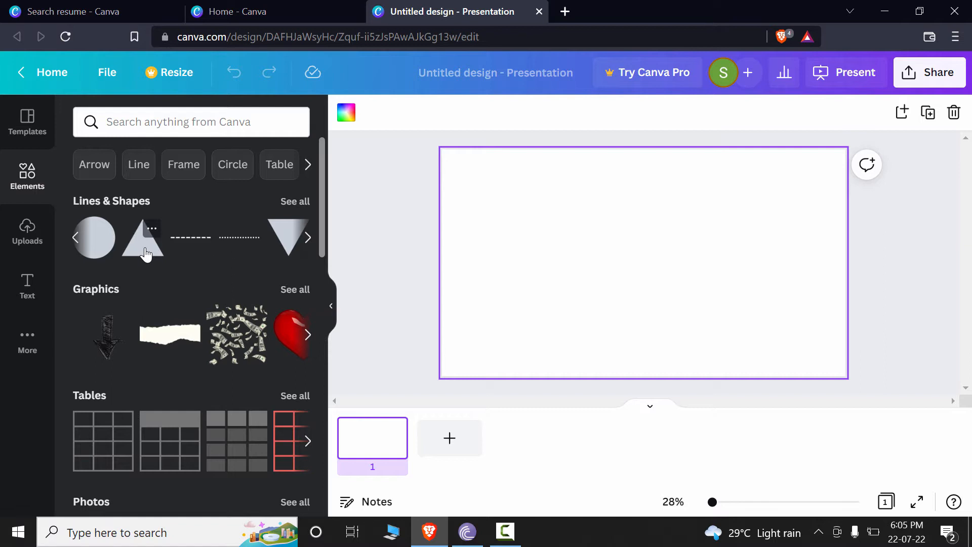
Add a triangle from Lines & Shapes, then enlarge it and widen it toward the left
click(142, 237)
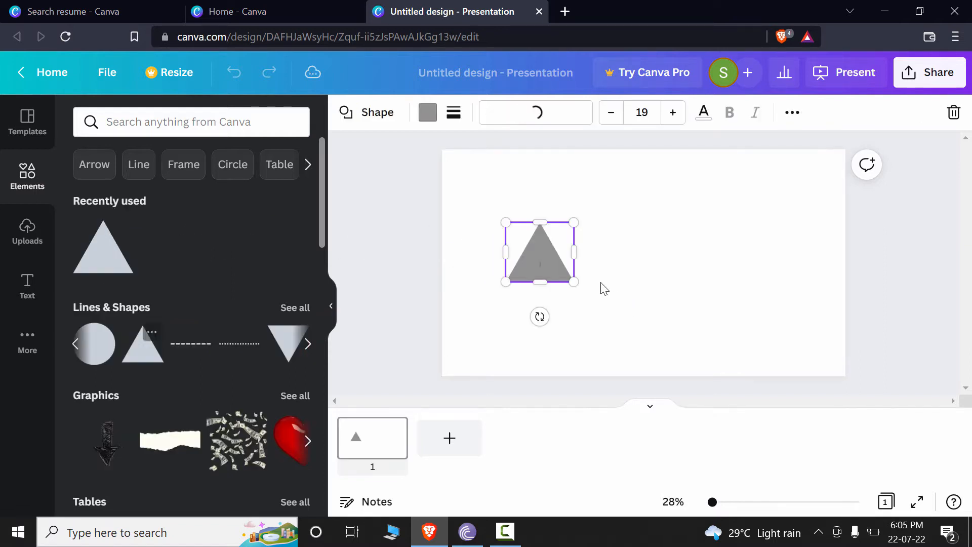
drag(579, 221, 610, 190)
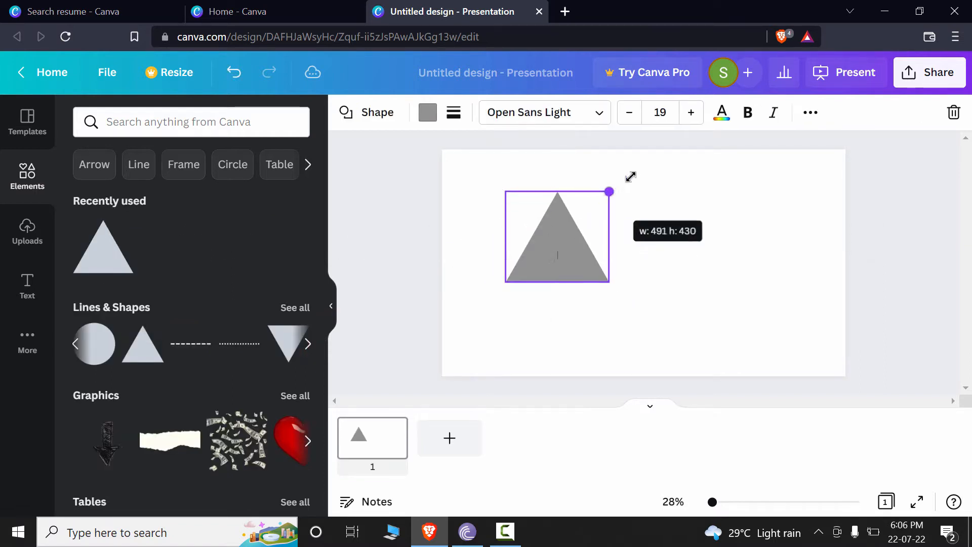
drag(609, 191, 648, 240)
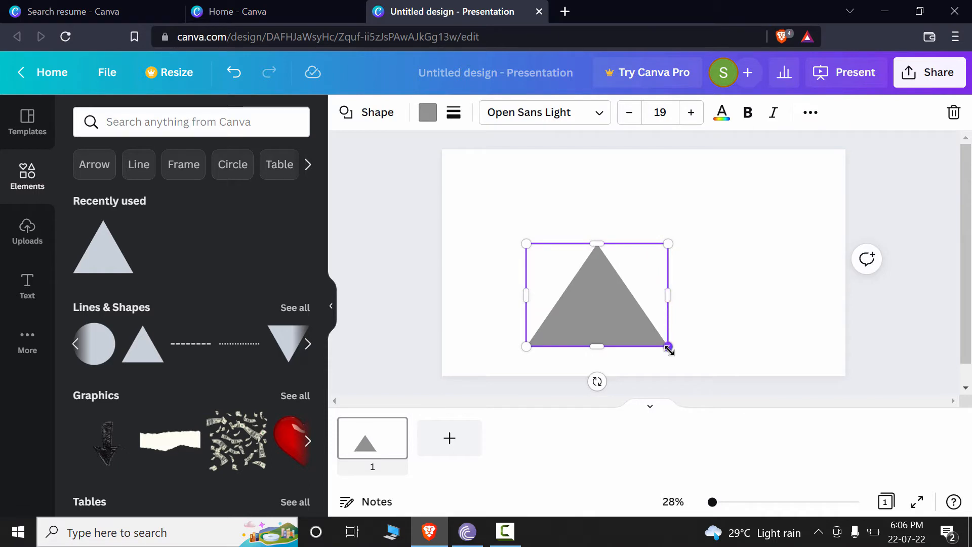
drag(669, 348, 516, 353)
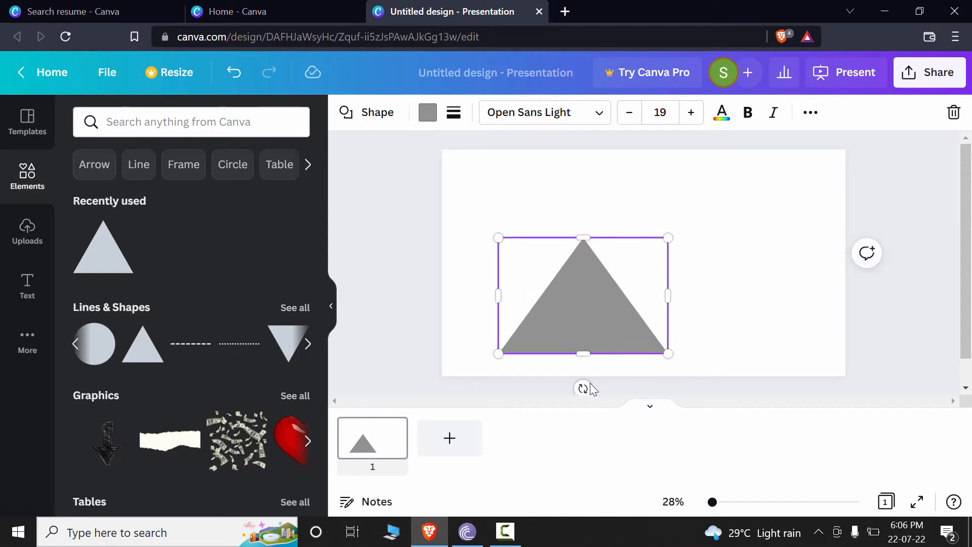
mouse_move(595, 402)
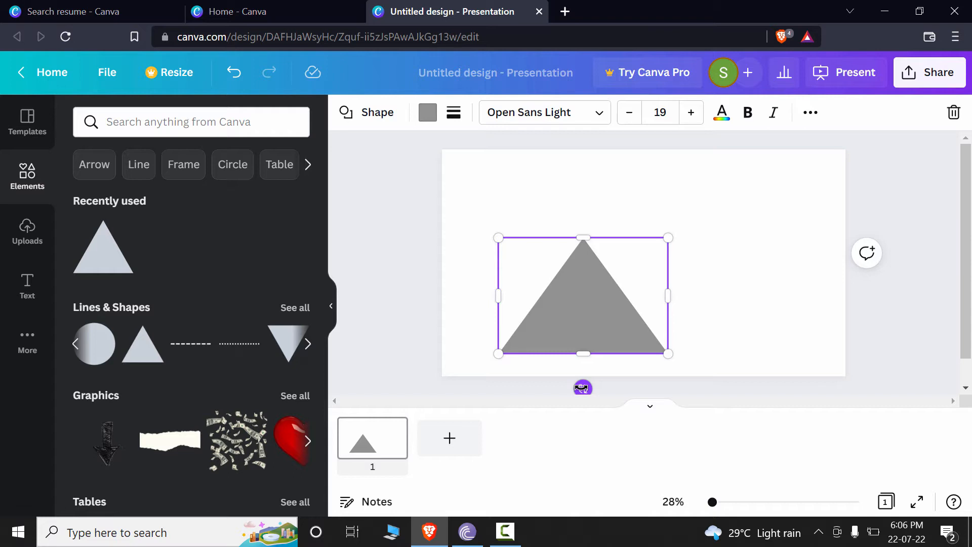
Try rotating the triangle to about 46° and 139°, set it back upright, and narrow it slightly
drag(583, 388, 573, 387)
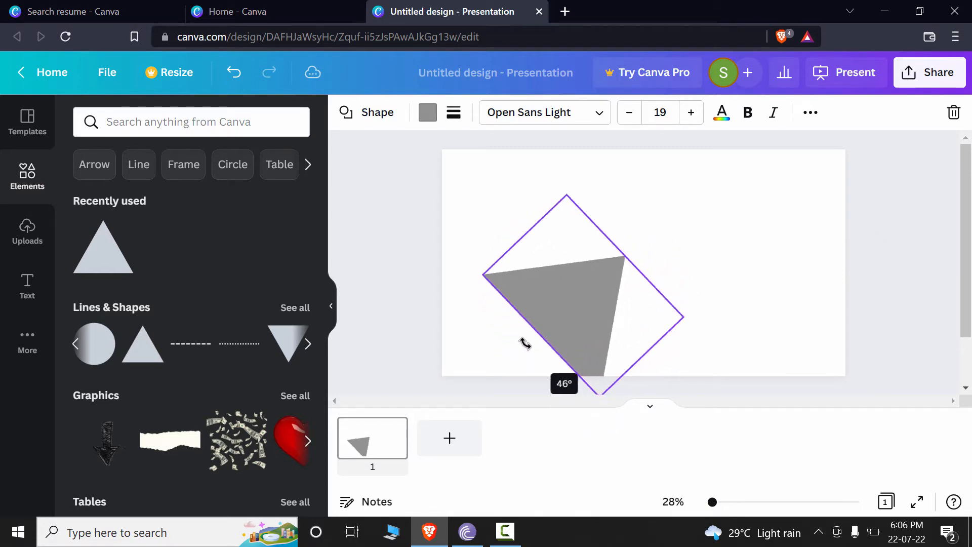
drag(524, 343, 546, 250)
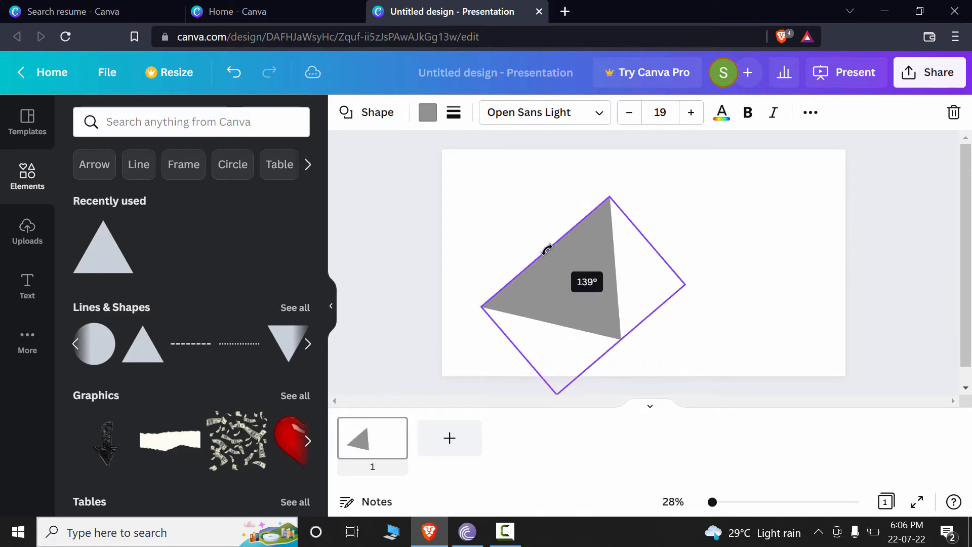
drag(545, 249, 628, 256)
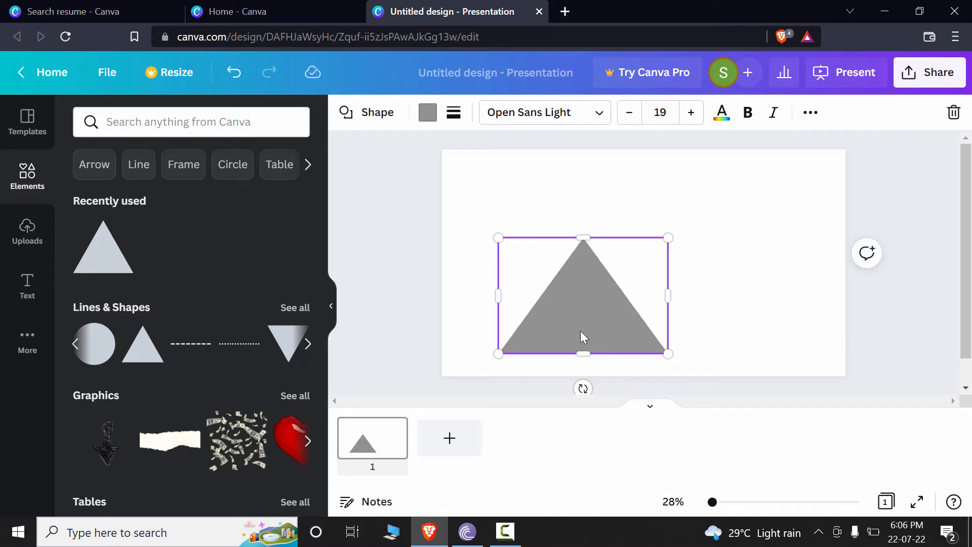
mouse_move(667, 304)
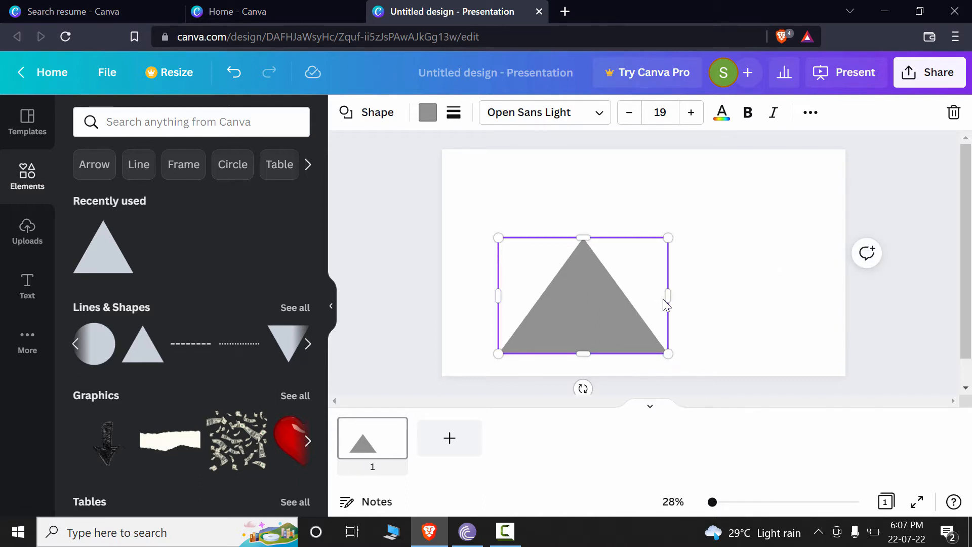
drag(667, 296, 648, 296)
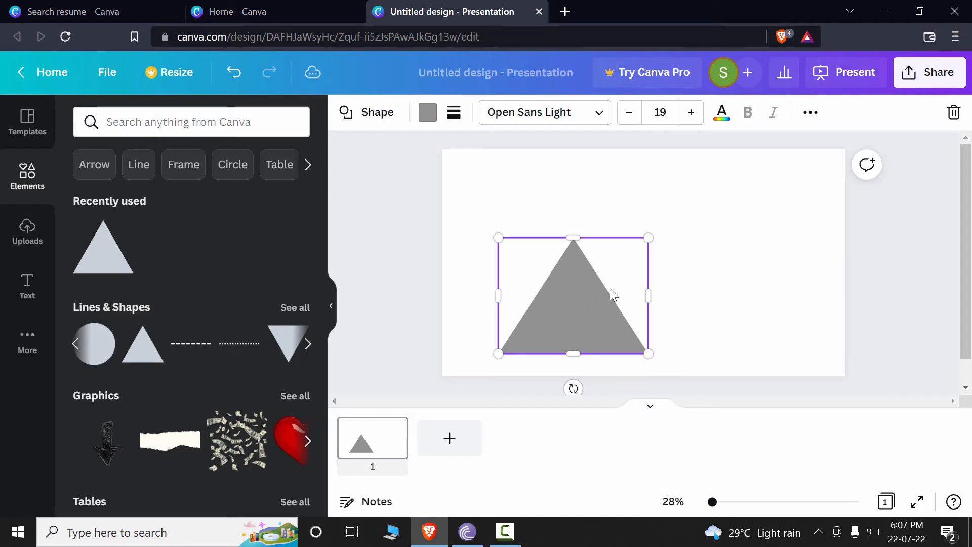
mouse_move(809, 112)
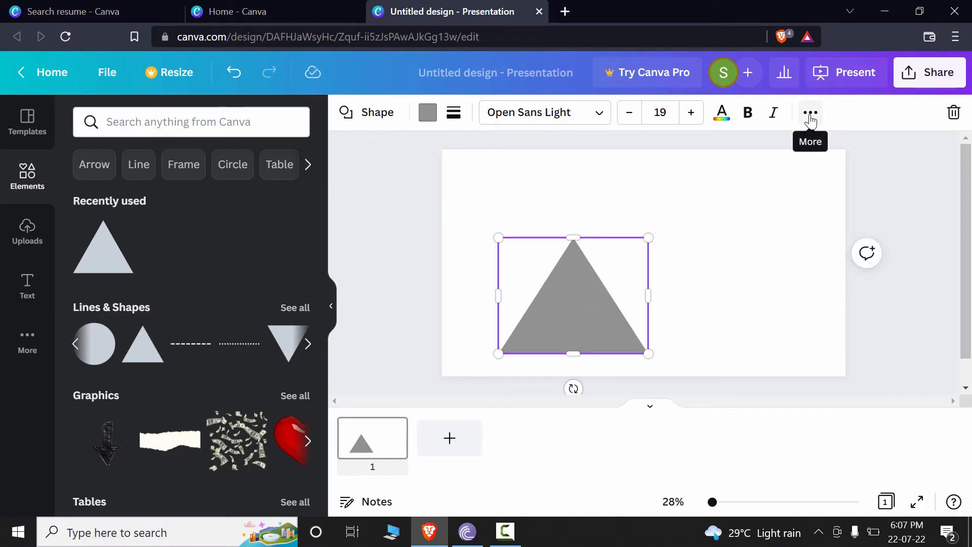
Align the triangle to the page bottom via Position, then shrink it into the top-left corner
click(809, 113)
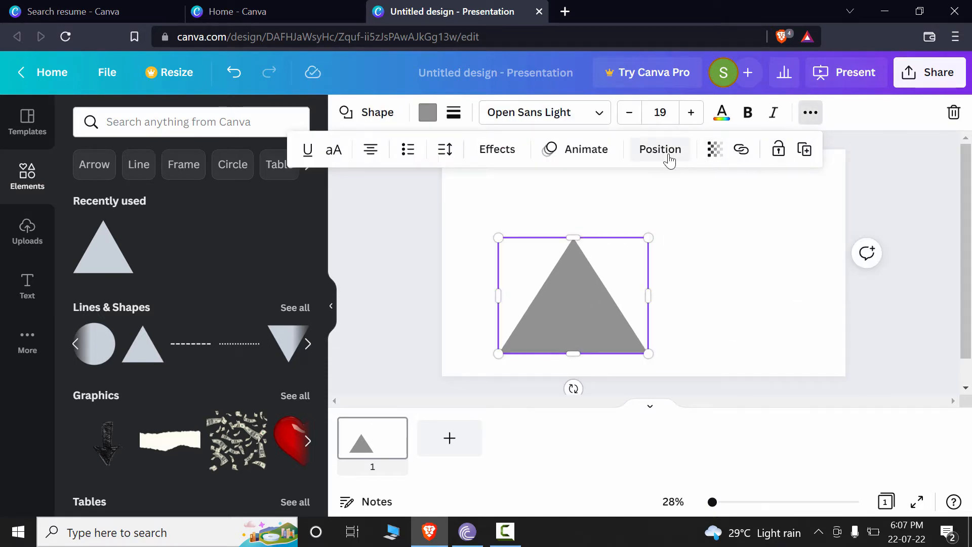
click(660, 149)
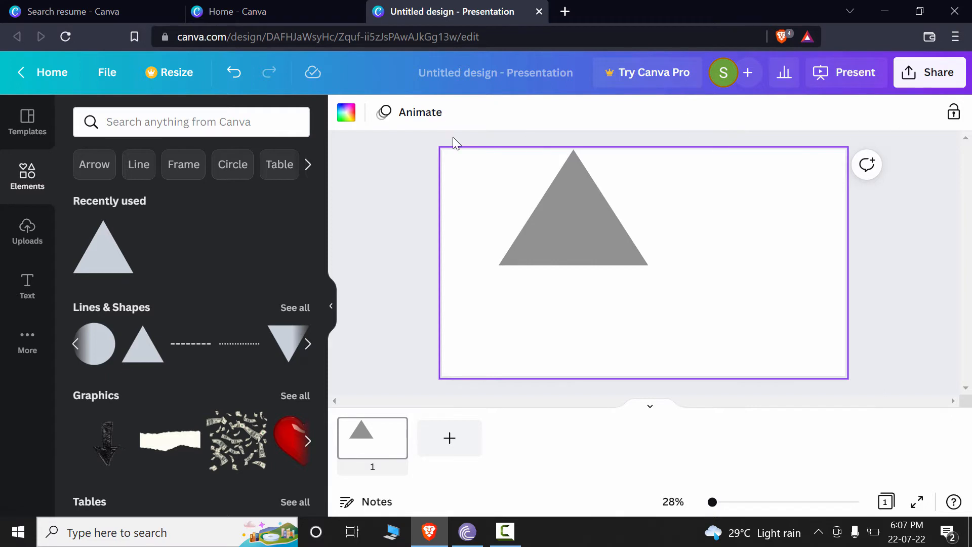
click(660, 148)
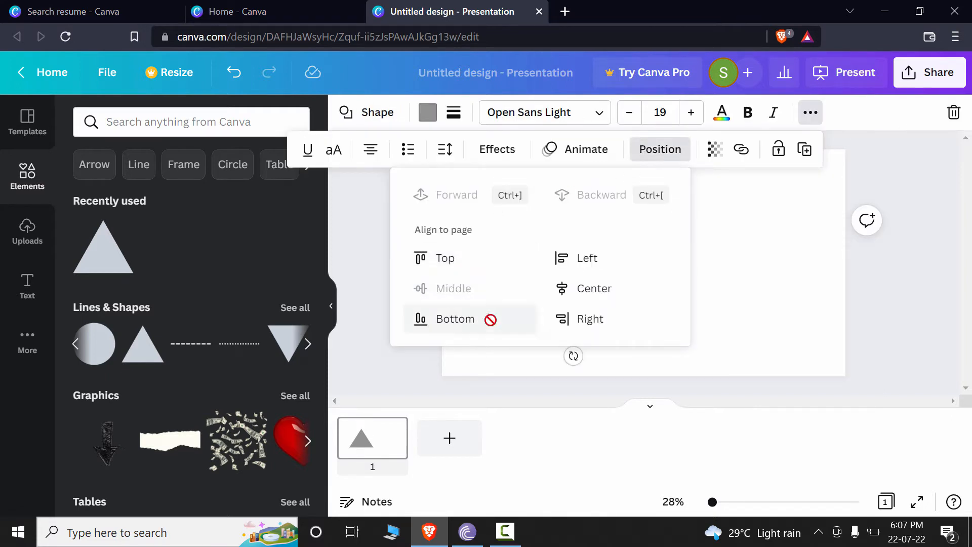
click(454, 319)
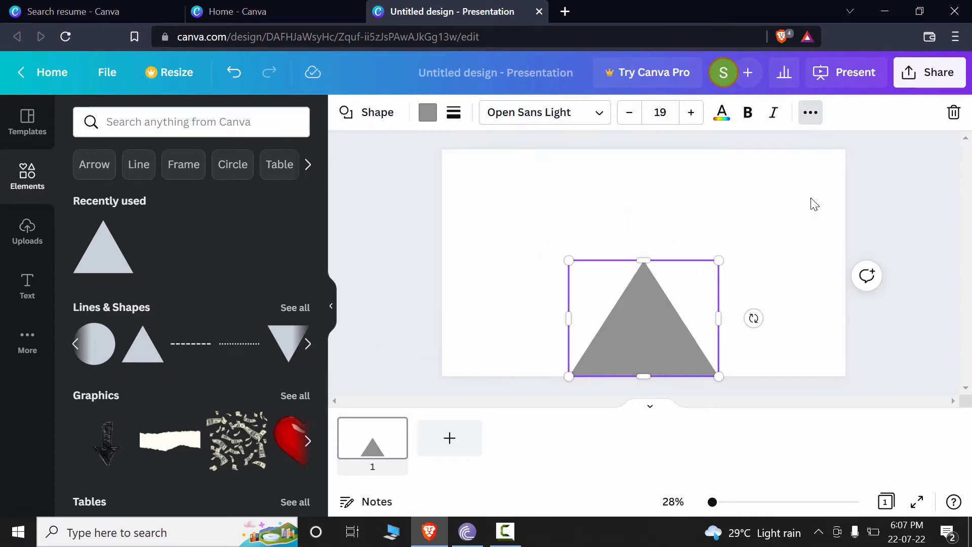
mouse_move(727, 390)
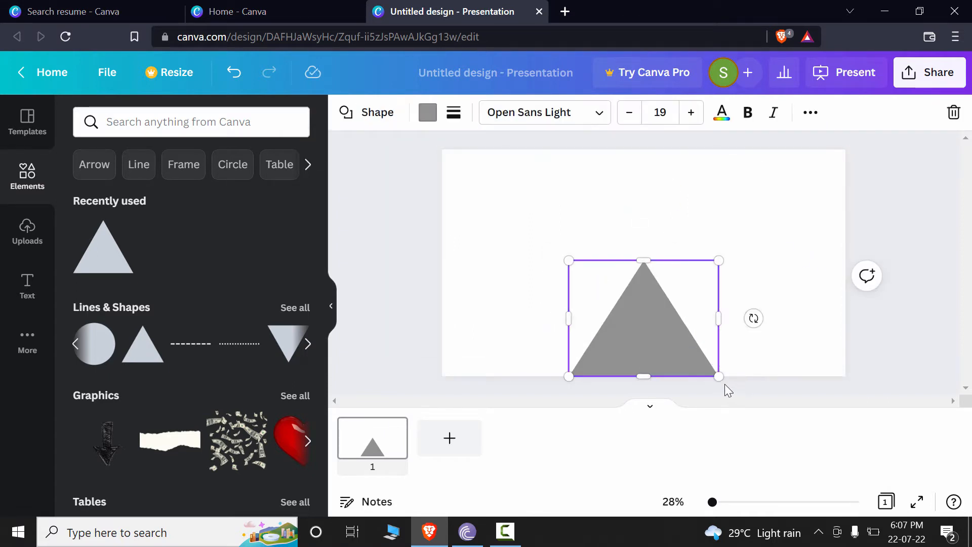
drag(643, 318, 479, 172)
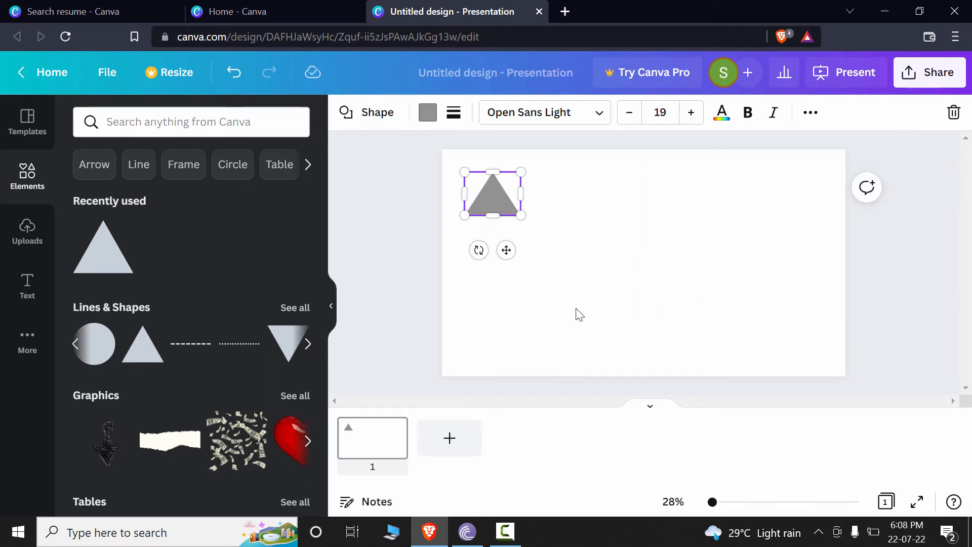
mouse_move(588, 249)
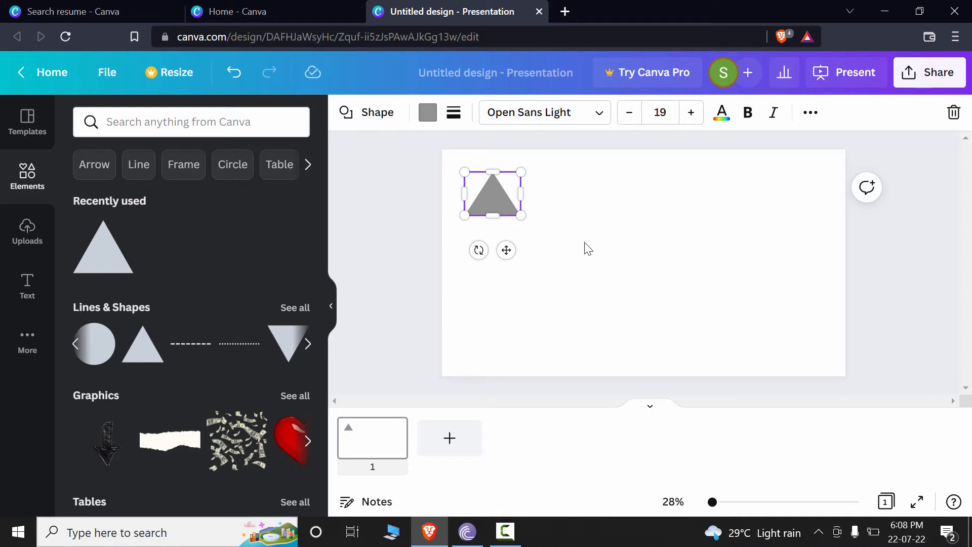
mouse_move(427, 113)
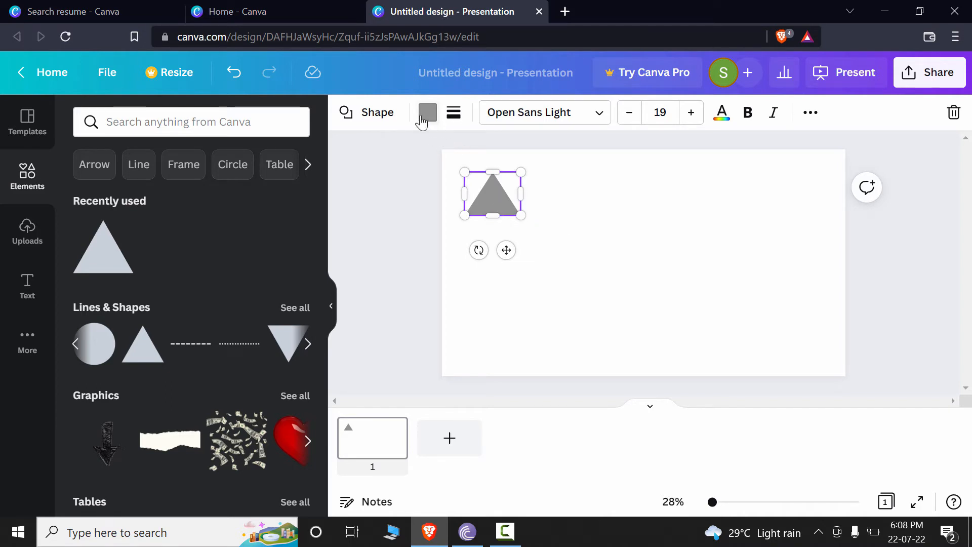
Color the triangle dark blue from Default Colors and reduce its text size to 15
click(428, 113)
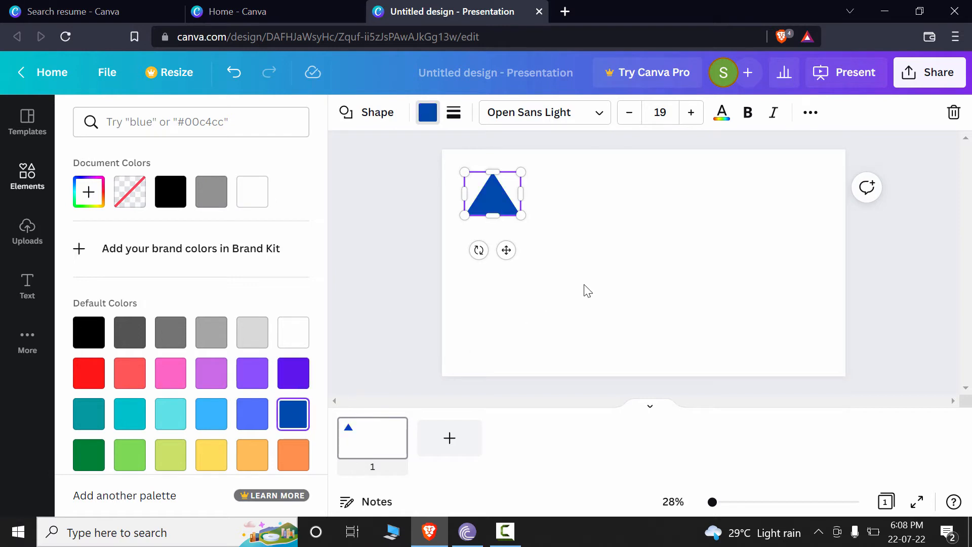
click(629, 112)
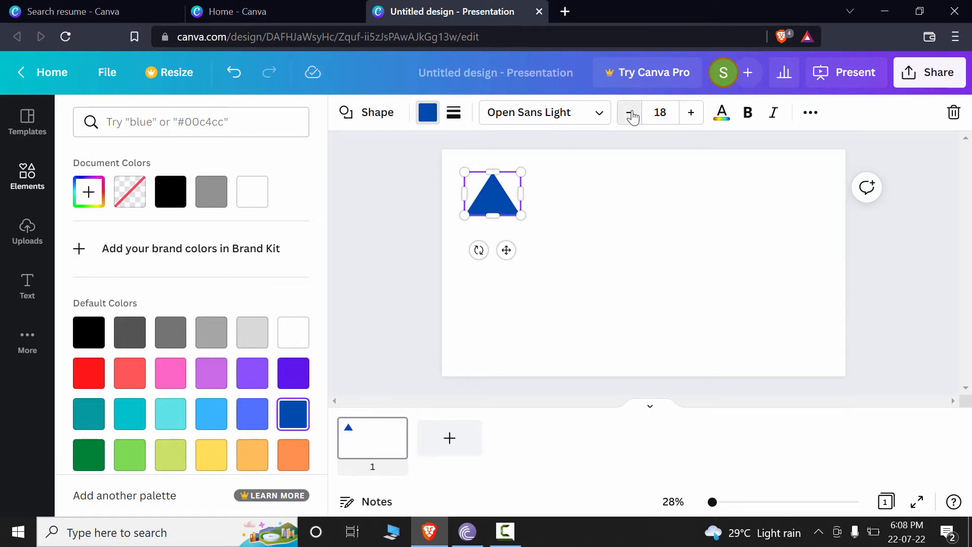
click(629, 113)
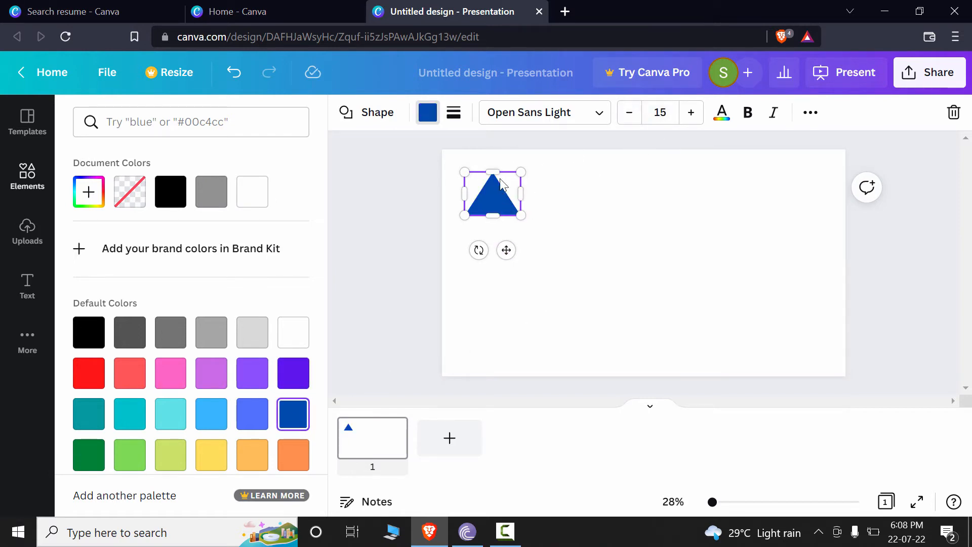
mouse_move(588, 255)
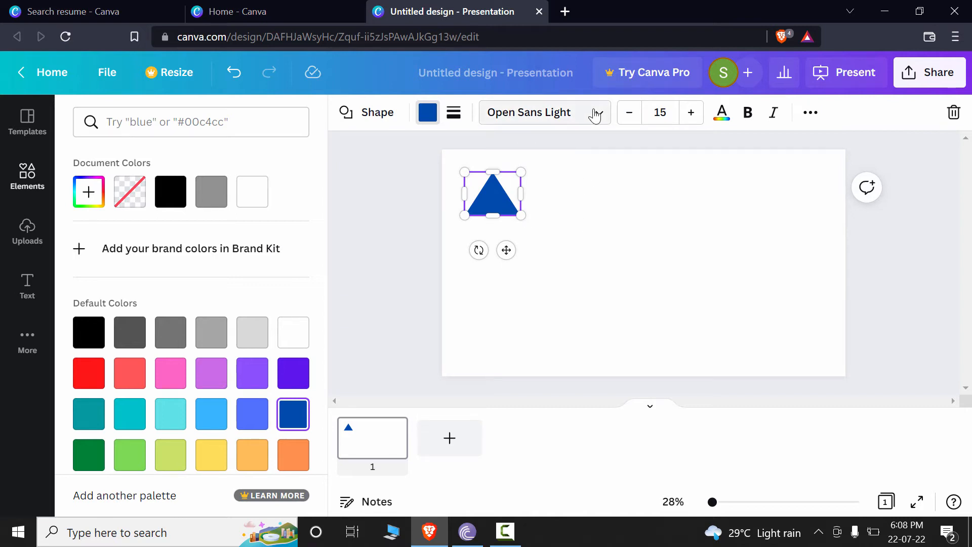
click(26, 177)
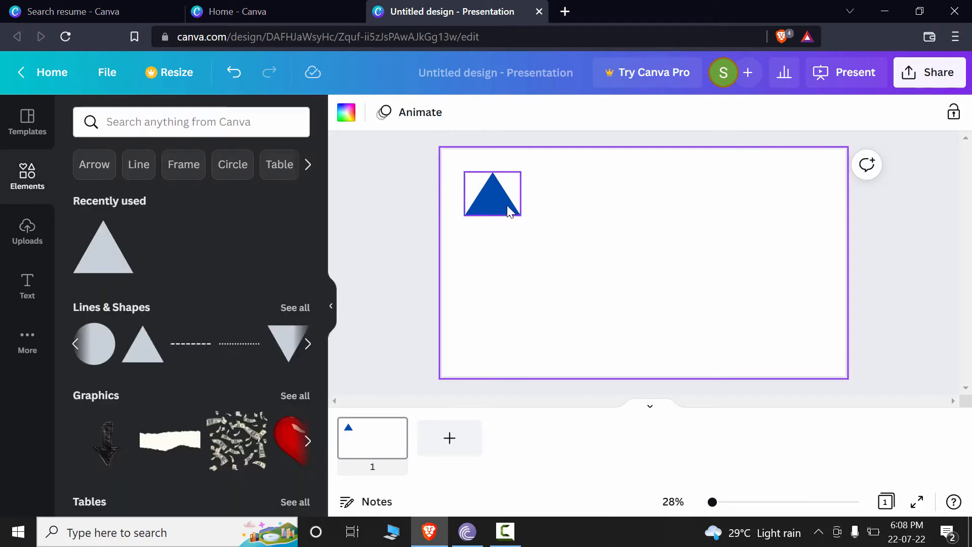
mouse_move(507, 217)
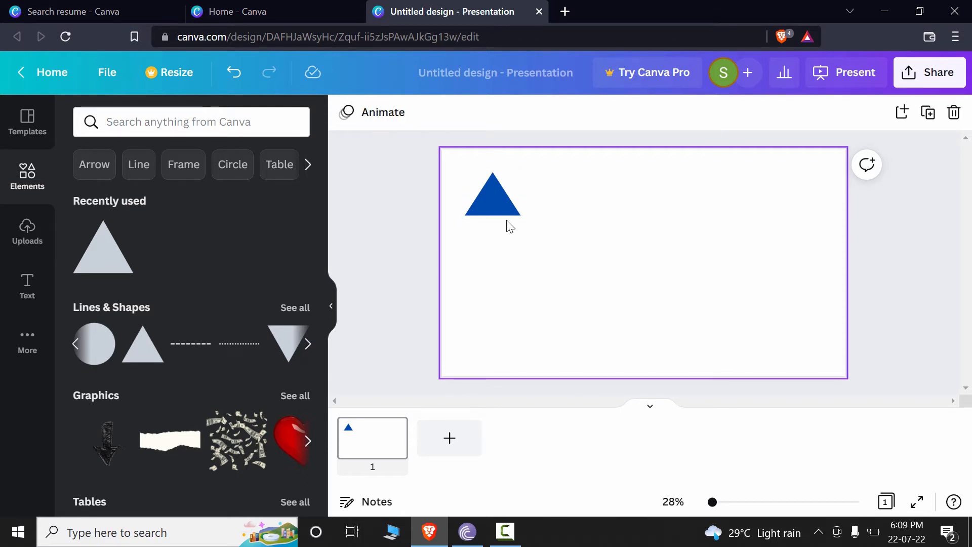
mouse_move(550, 289)
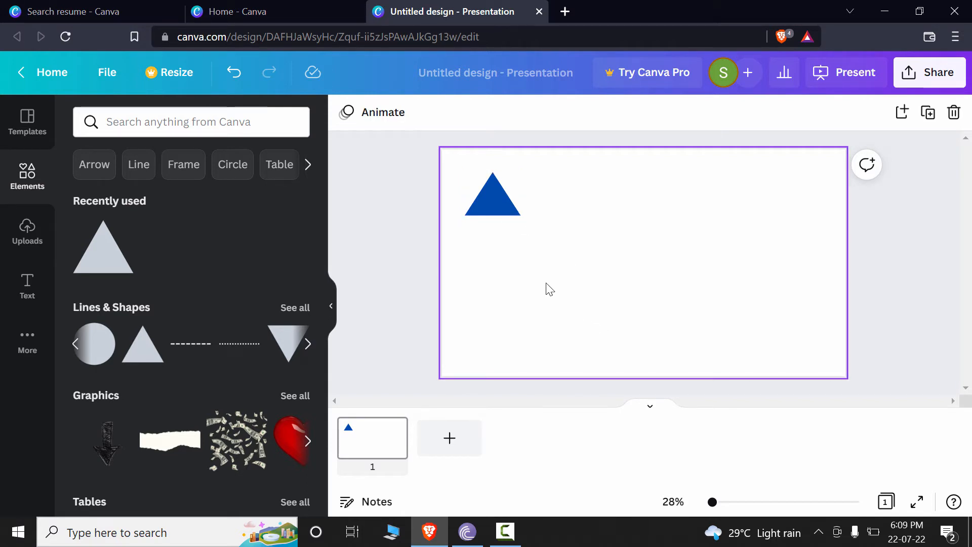
Alt-drag the blue triangle into copies across the slide, plus an overlapping trail top-left
click(492, 193)
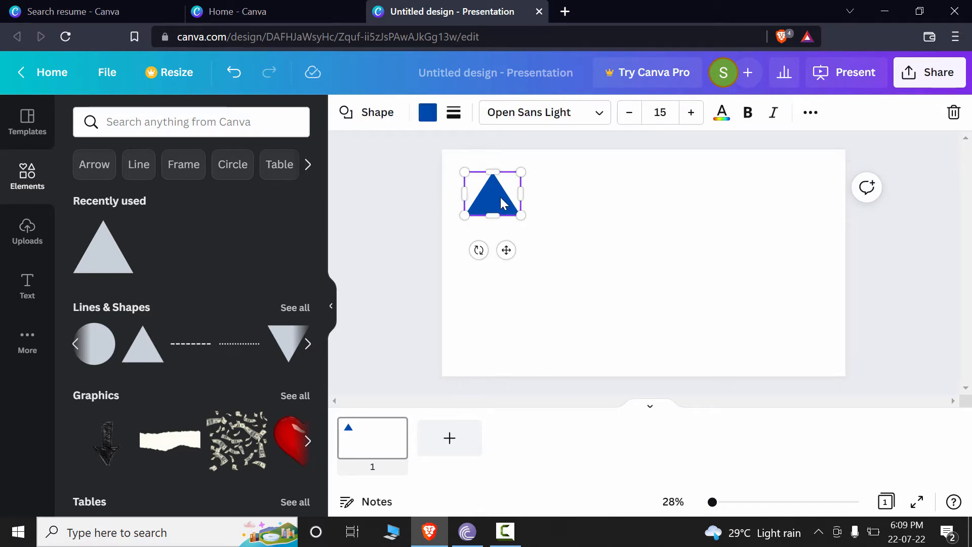
drag(493, 193, 573, 193)
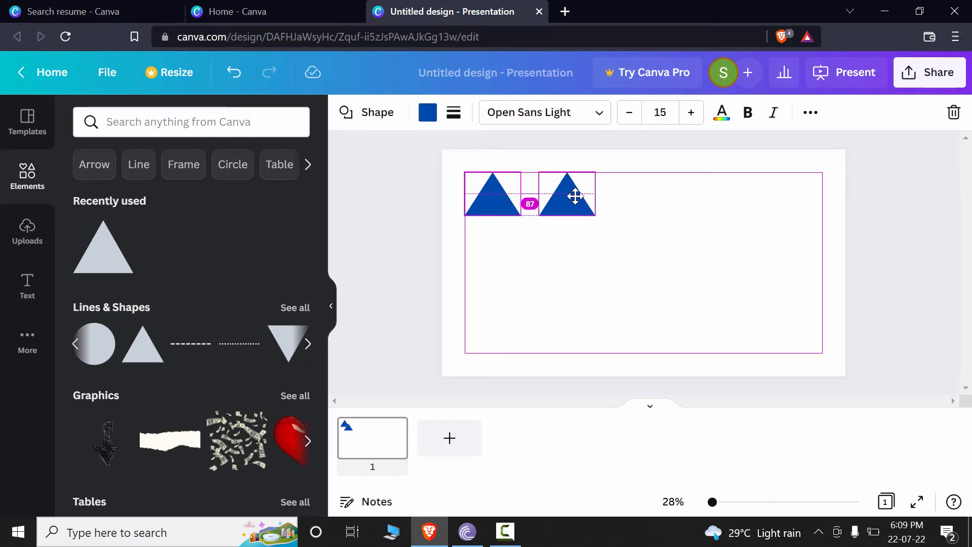
drag(574, 194, 599, 238)
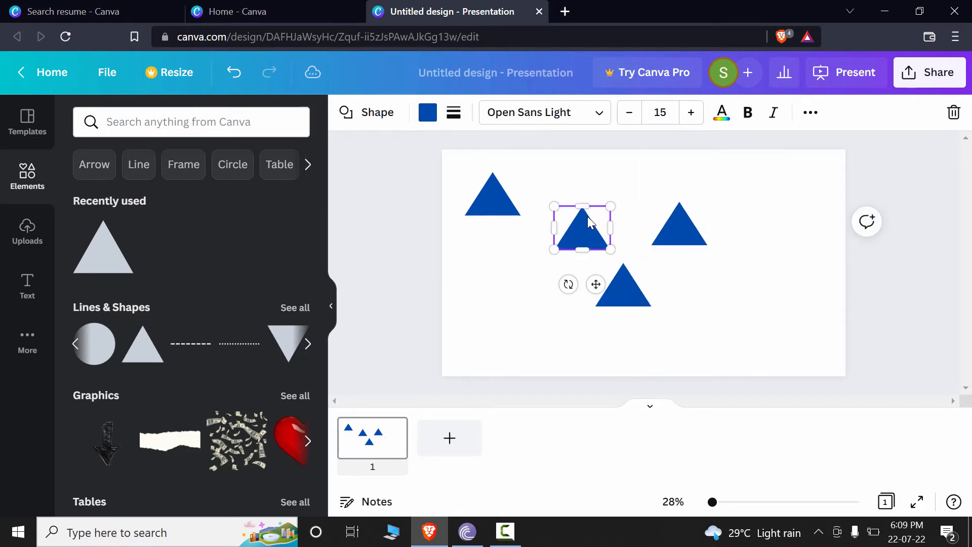
drag(583, 226, 635, 201)
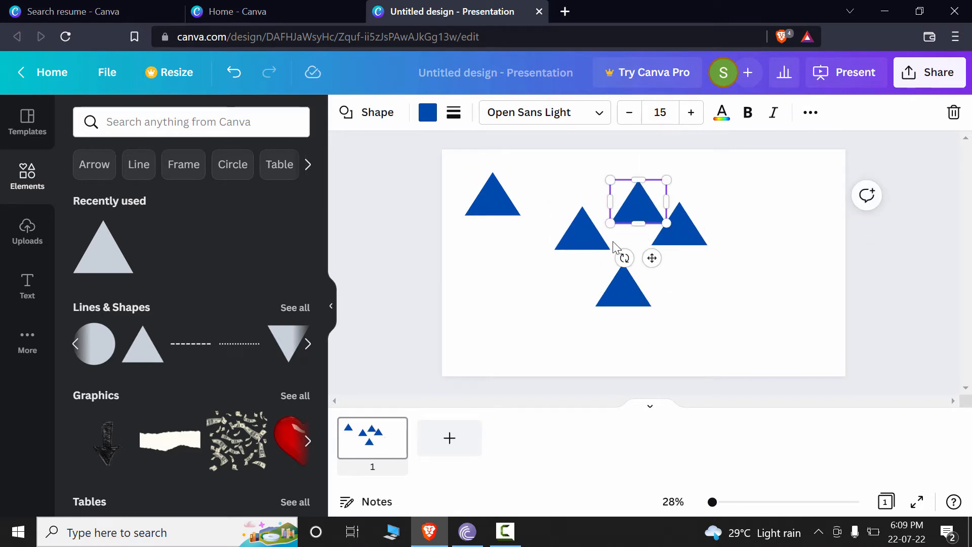
drag(636, 204, 493, 193)
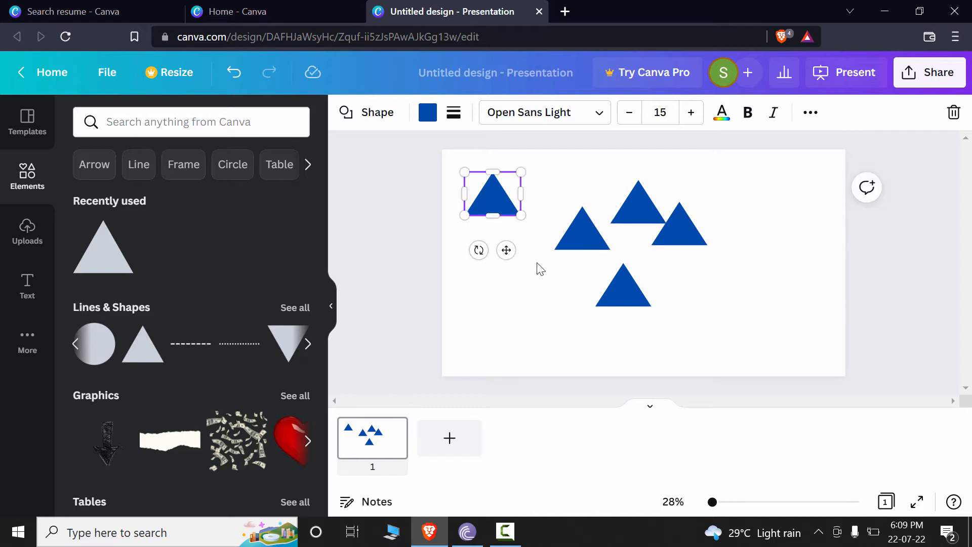
mouse_move(548, 288)
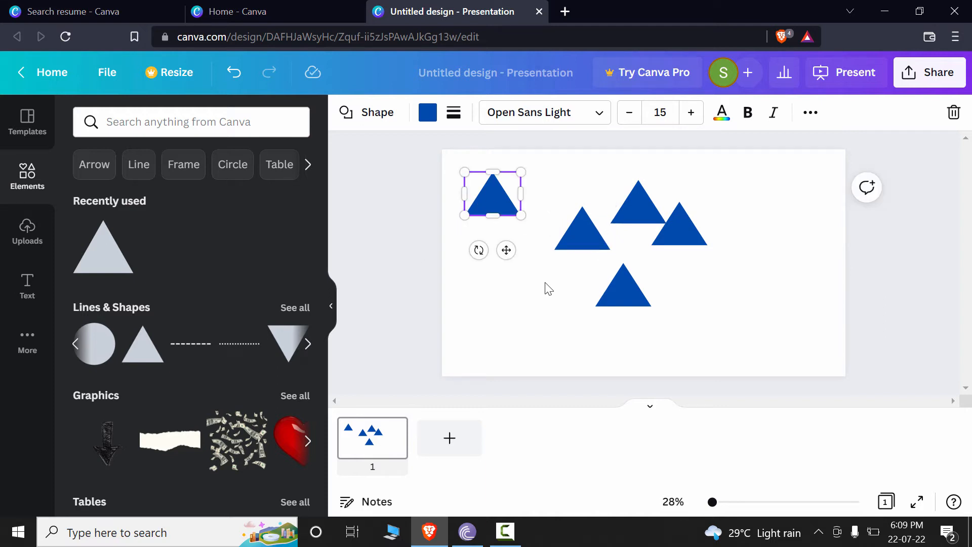
mouse_move(554, 282)
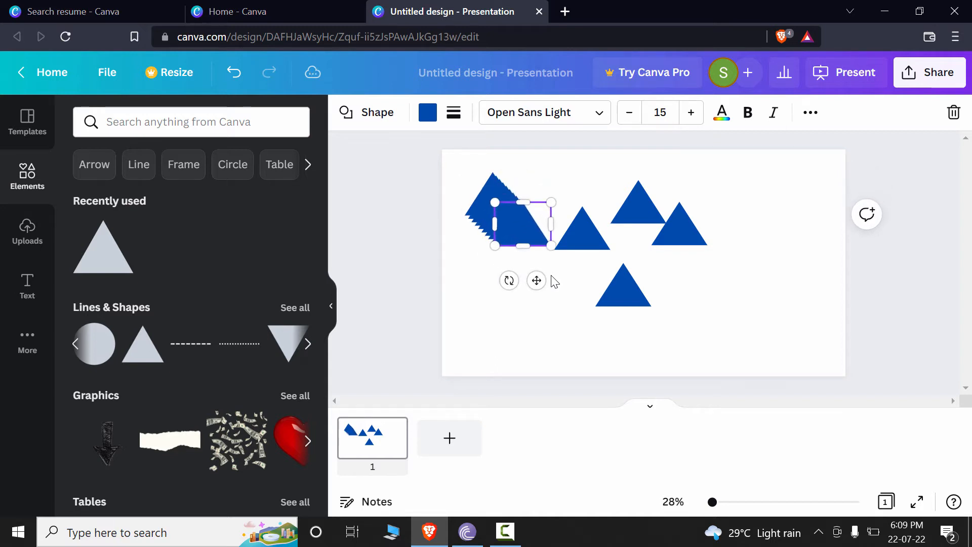
drag(521, 220, 537, 238)
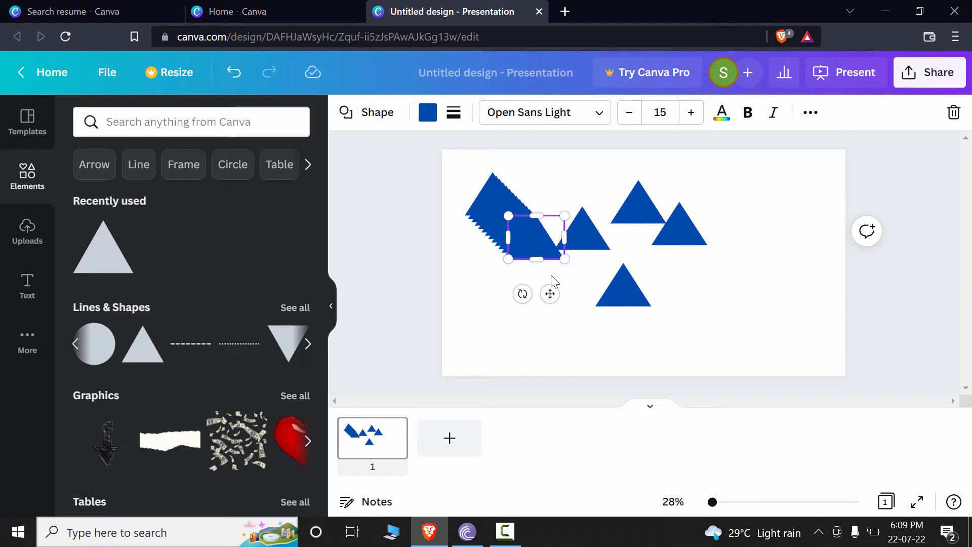
Select the overlapping triangle stack, drag it to the slide's upper right, and reselect it
click(555, 310)
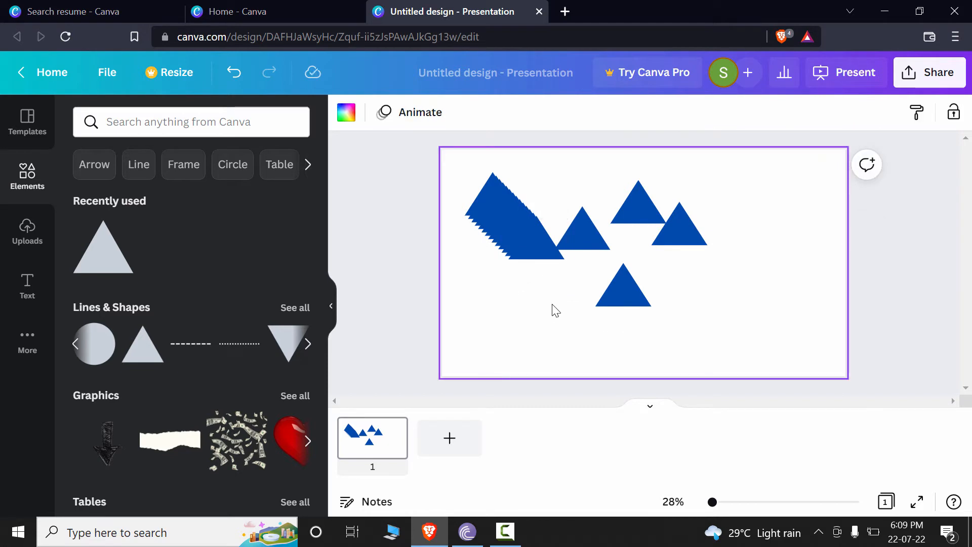
click(508, 214)
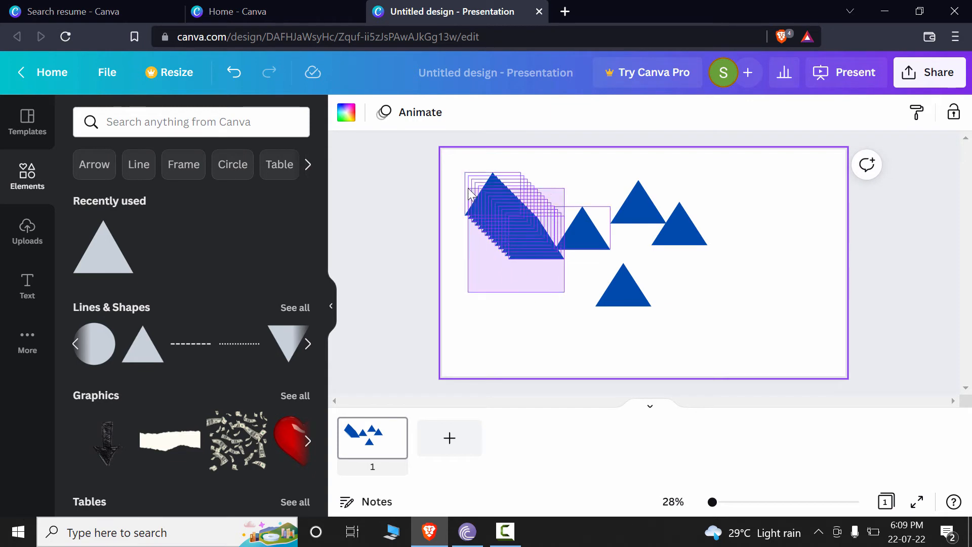
click(496, 217)
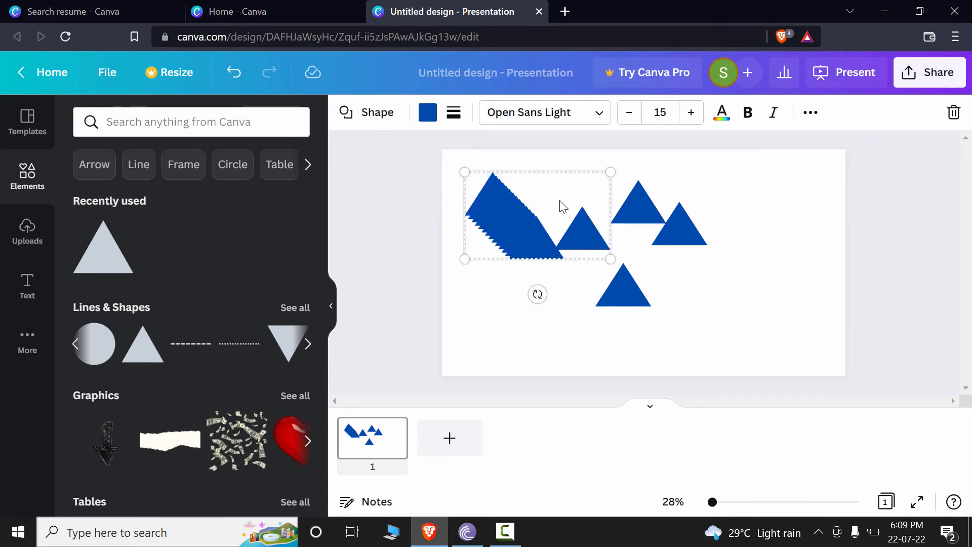
drag(538, 216, 792, 215)
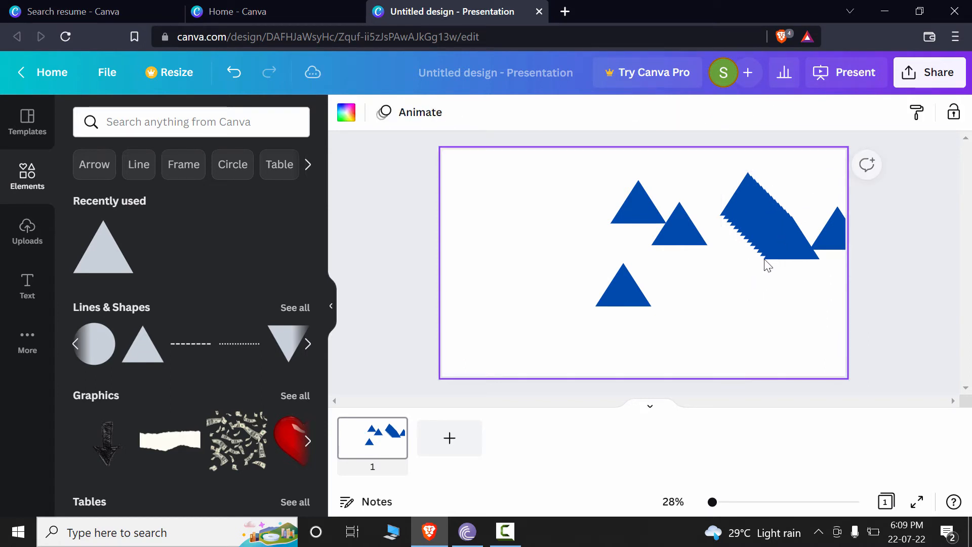
click(762, 217)
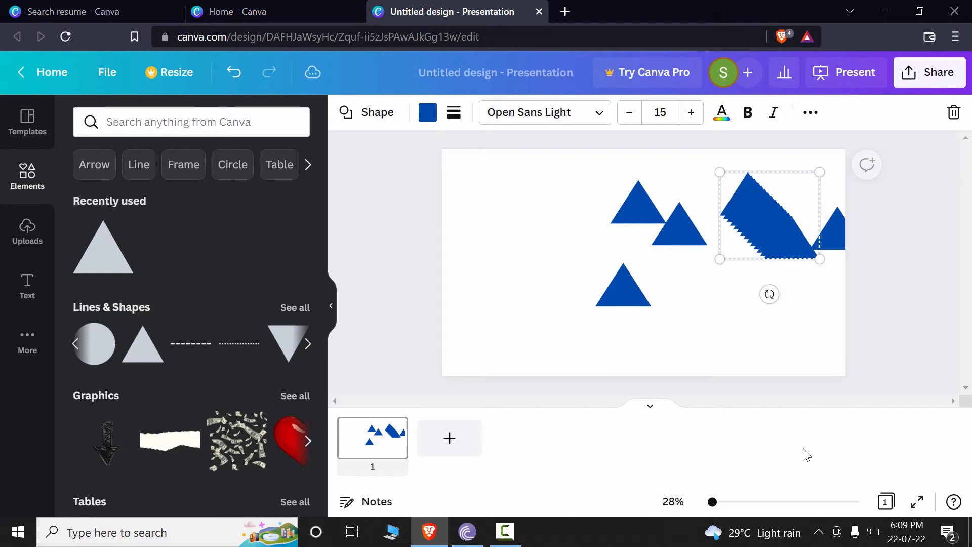
Zoom the browser page out, then apply Align Top to the triangle stack under Position
click(809, 112)
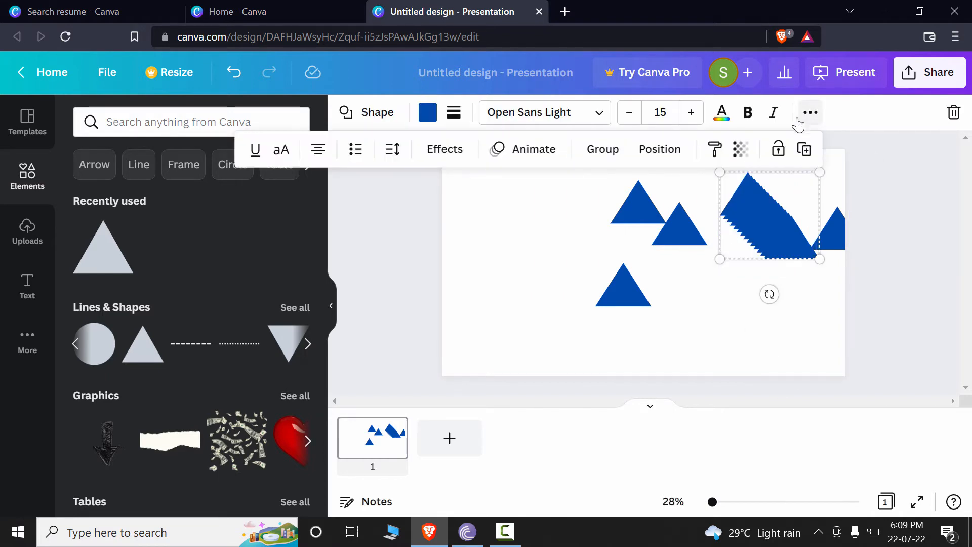
click(955, 36)
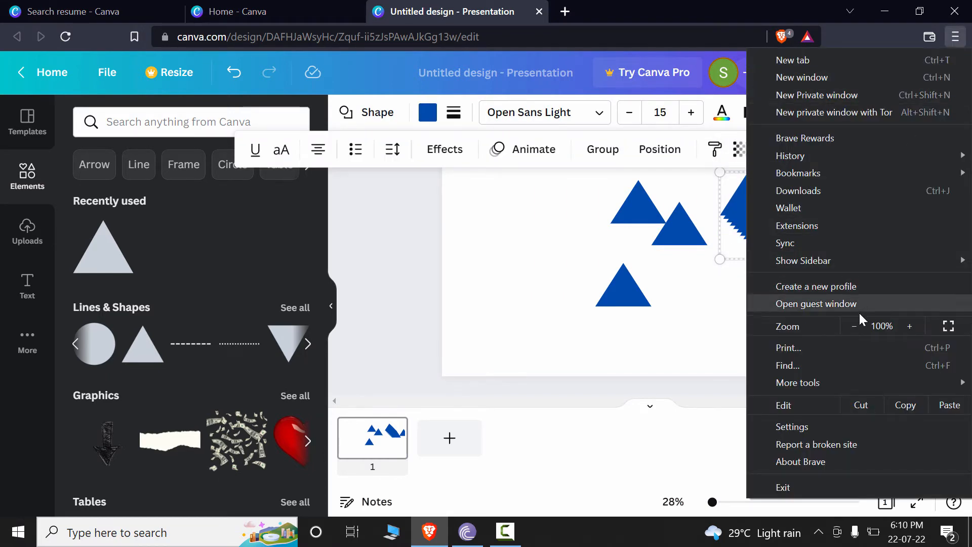
click(854, 326)
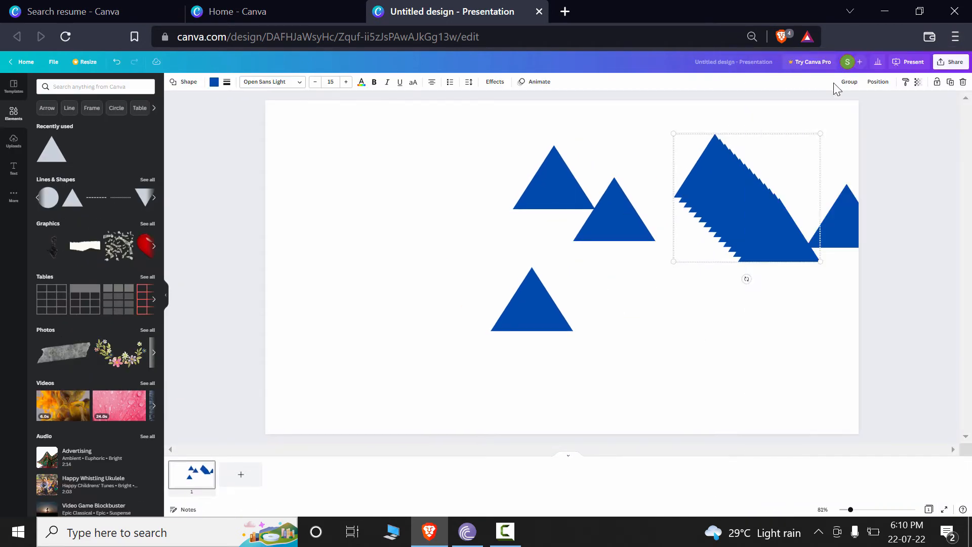
click(877, 81)
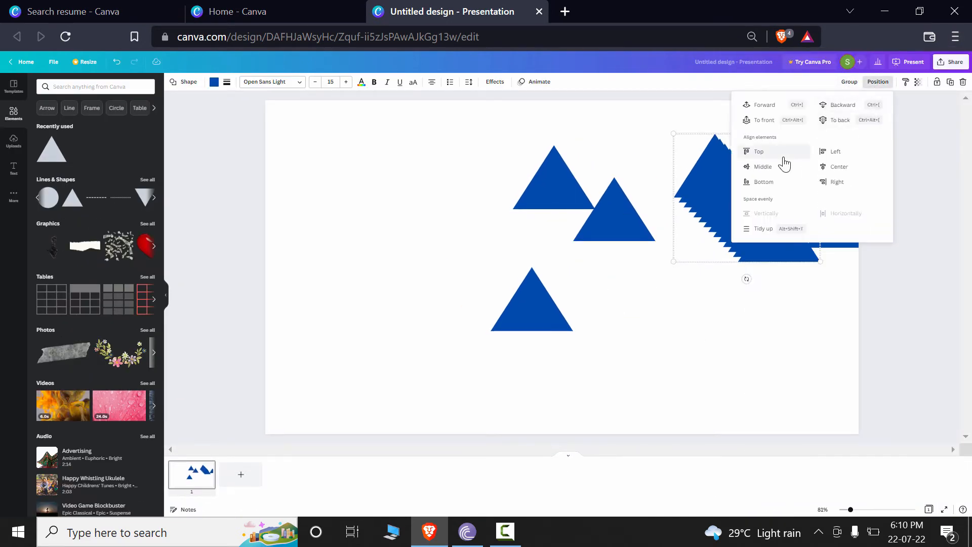
mouse_move(772, 154)
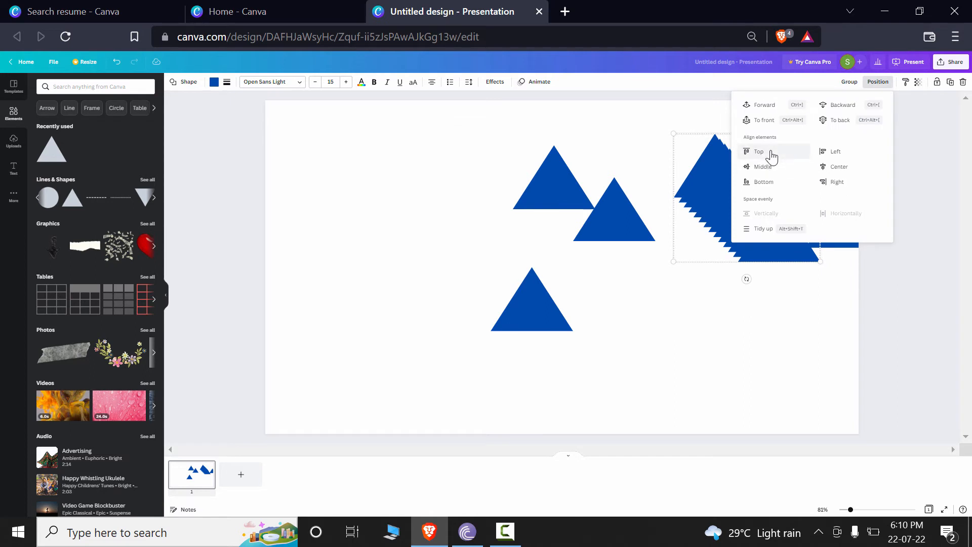
click(759, 151)
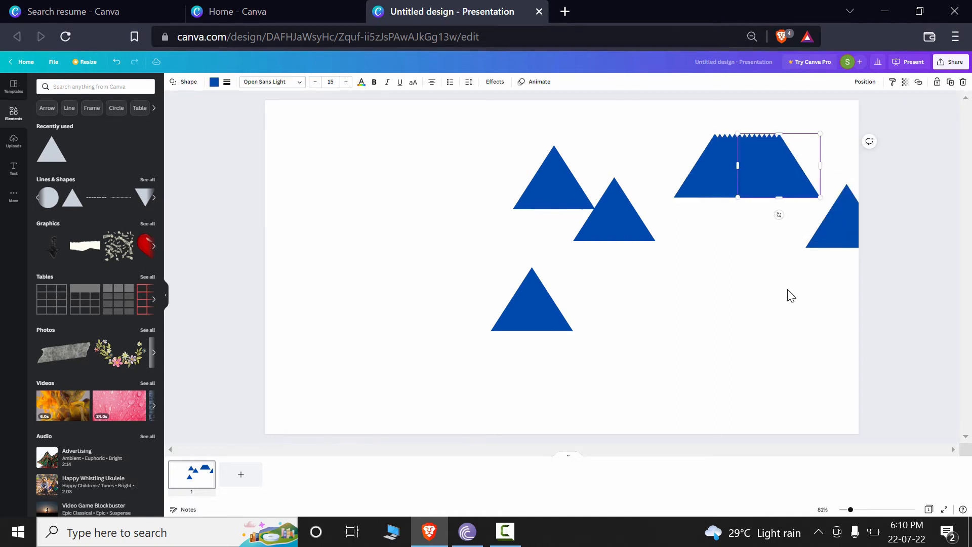
Drag the triangle stack to the slide's upper left and clear the selection
drag(748, 166, 700, 235)
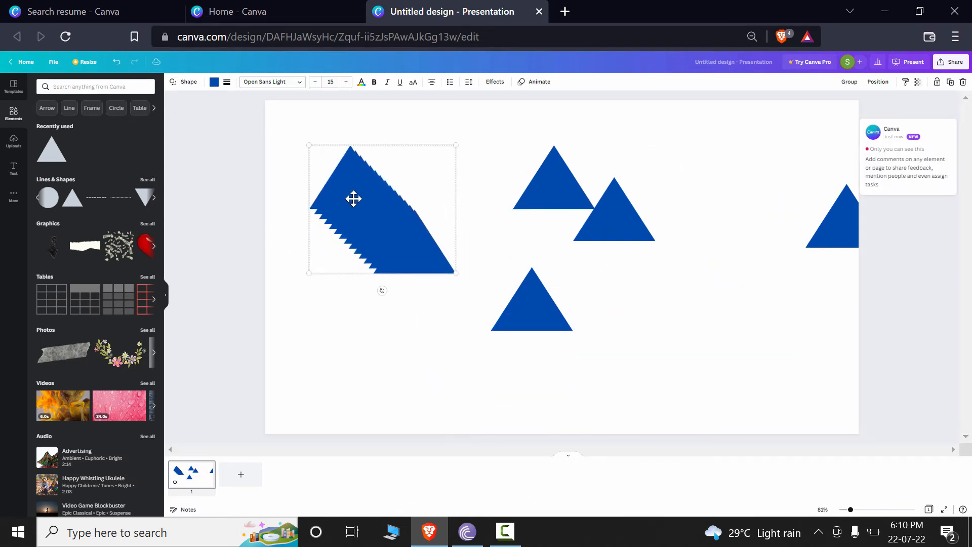
mouse_move(421, 265)
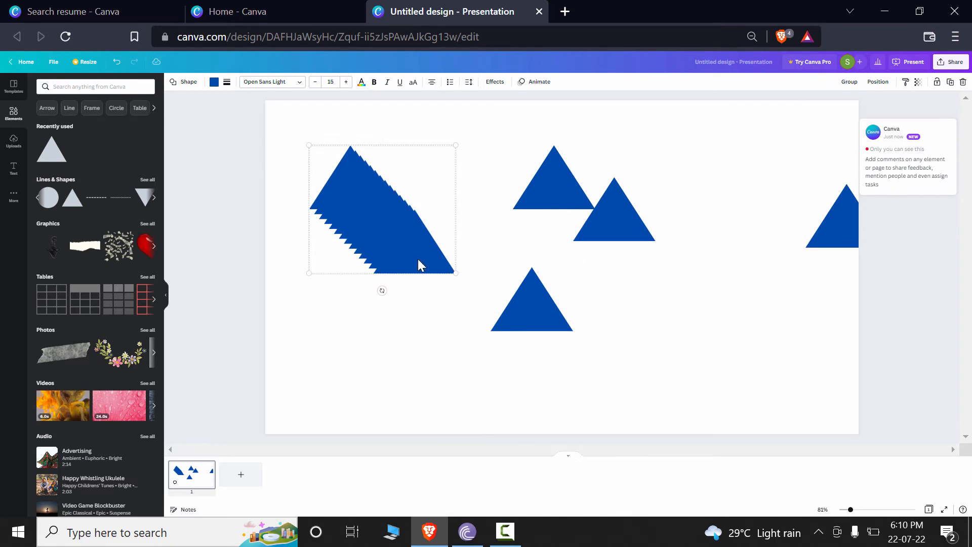
mouse_move(755, 116)
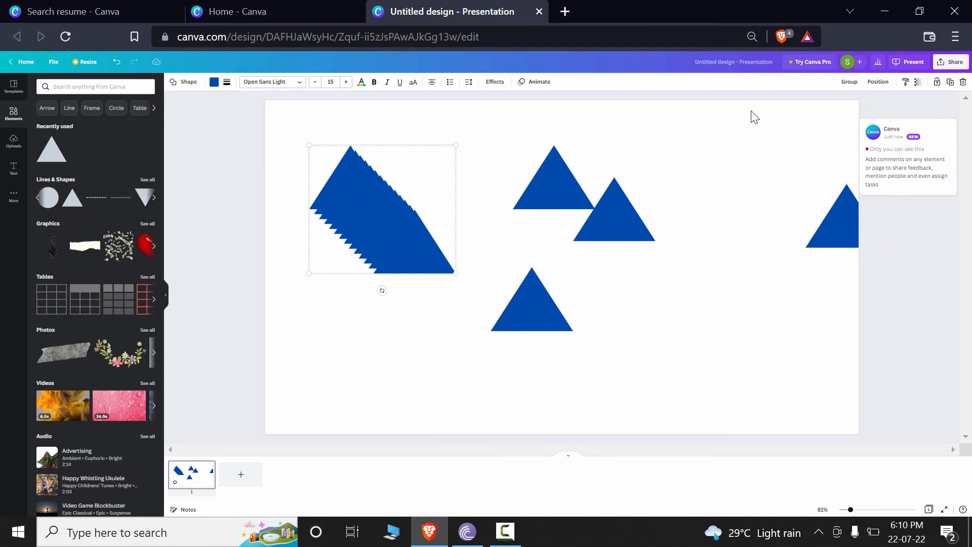
click(878, 81)
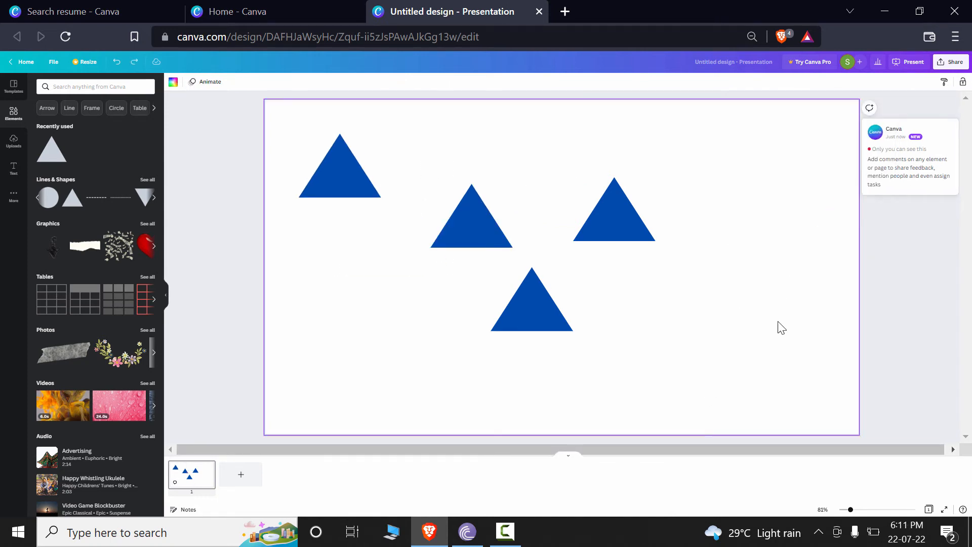
mouse_move(291, 136)
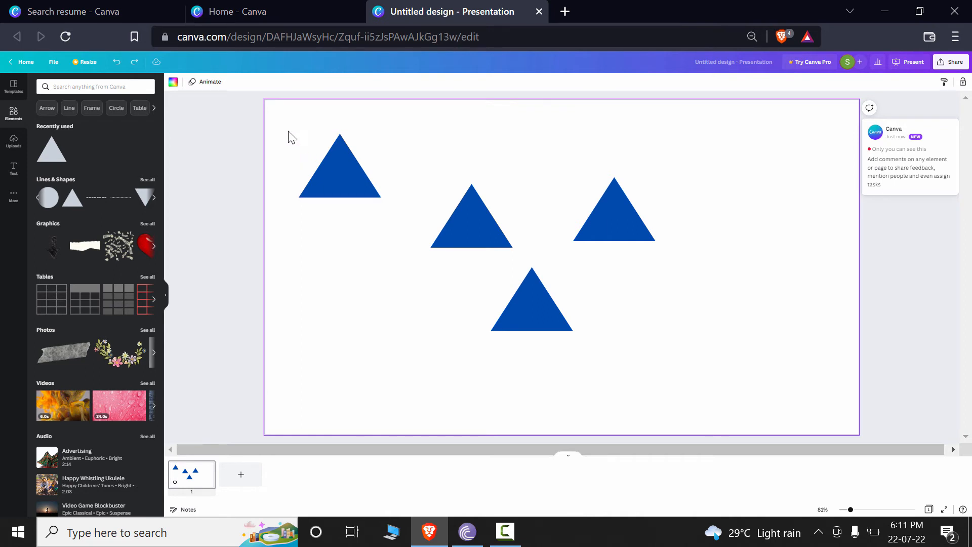
mouse_move(283, 127)
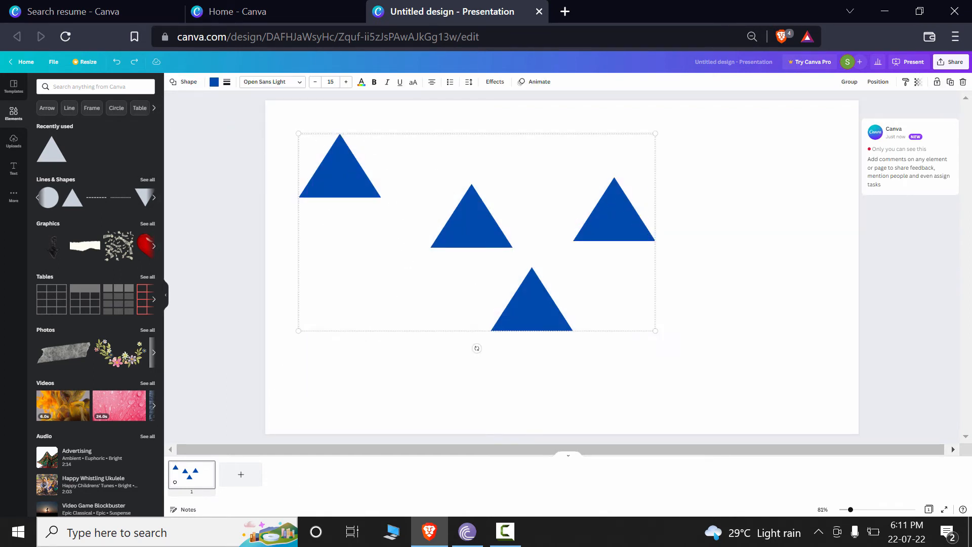
mouse_move(849, 103)
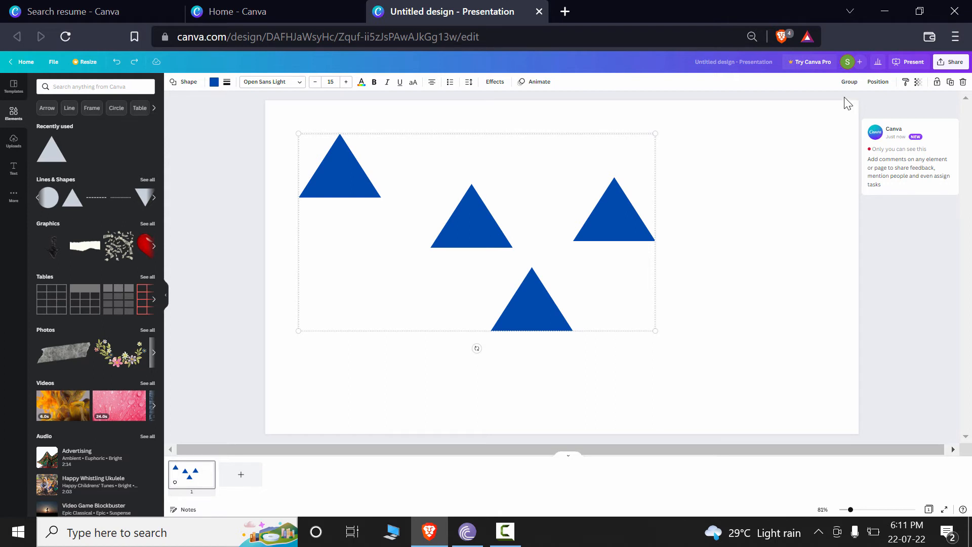
Top-align the four selected triangles using Position's Align elements Top
click(878, 81)
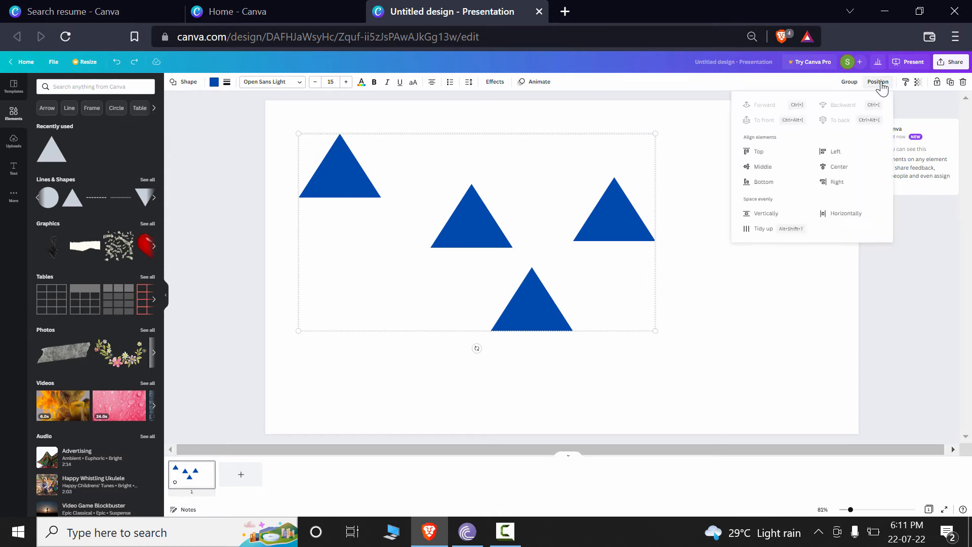
mouse_move(777, 152)
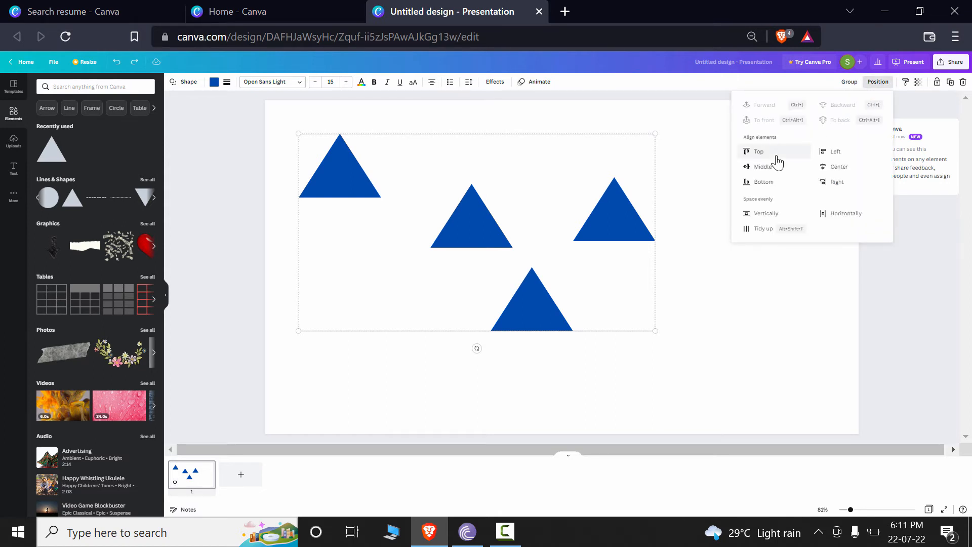
click(759, 152)
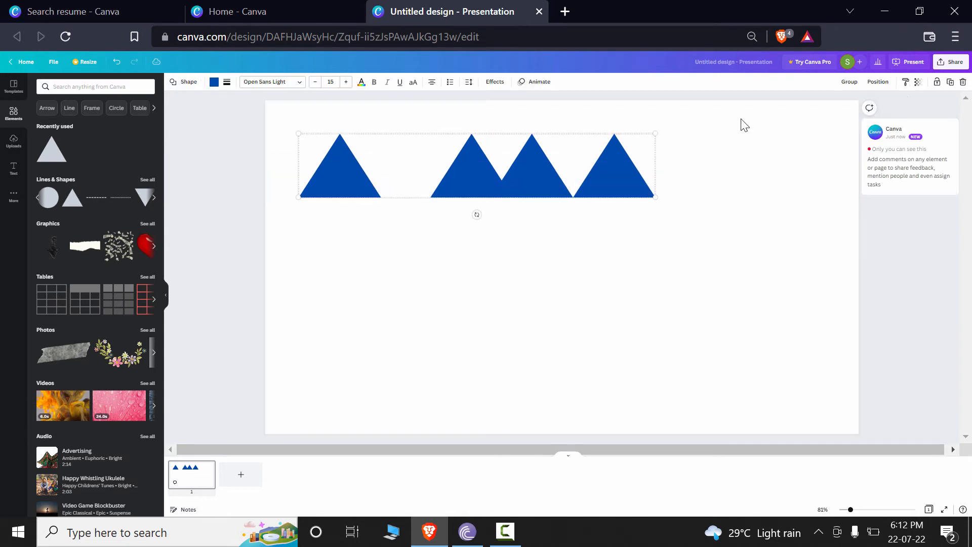
Space the four triangles evenly in a single row, then deselect them
click(878, 81)
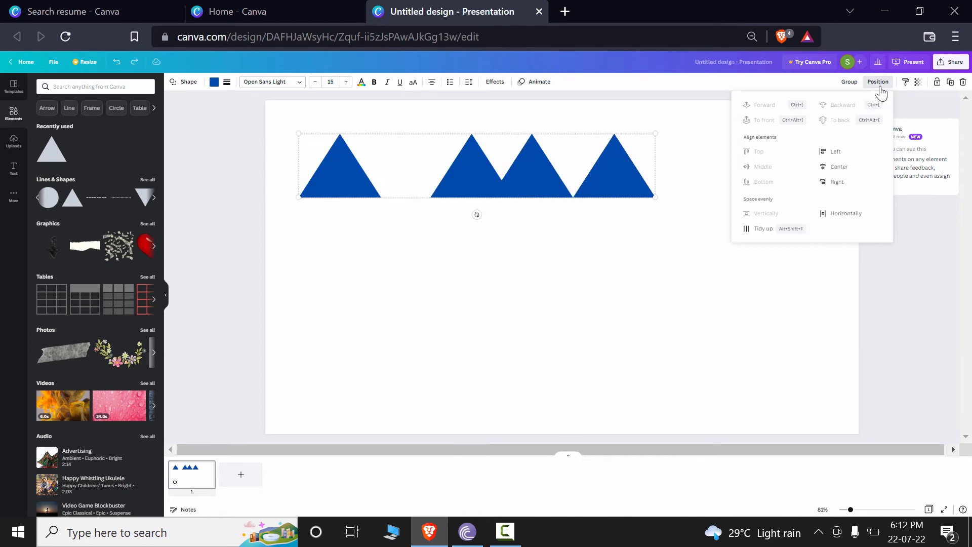
click(758, 309)
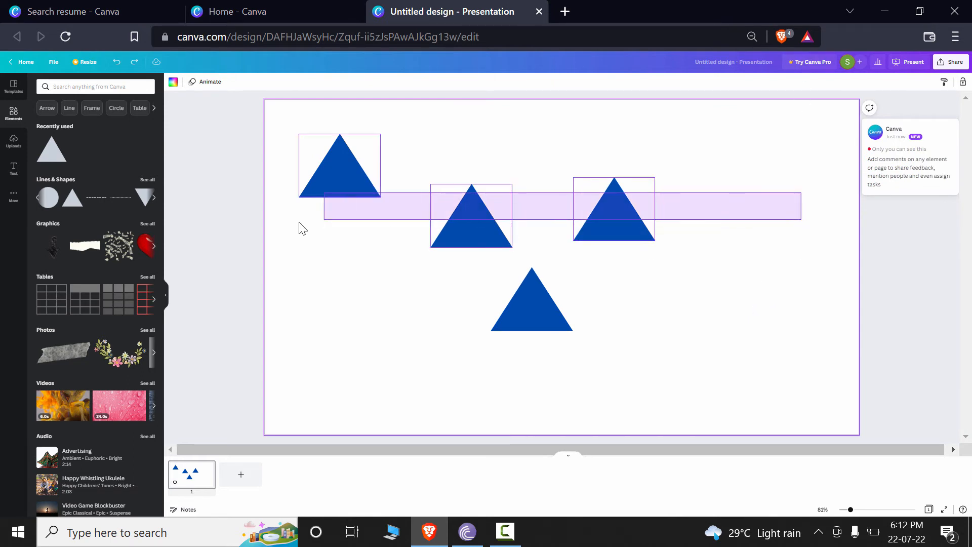
click(878, 81)
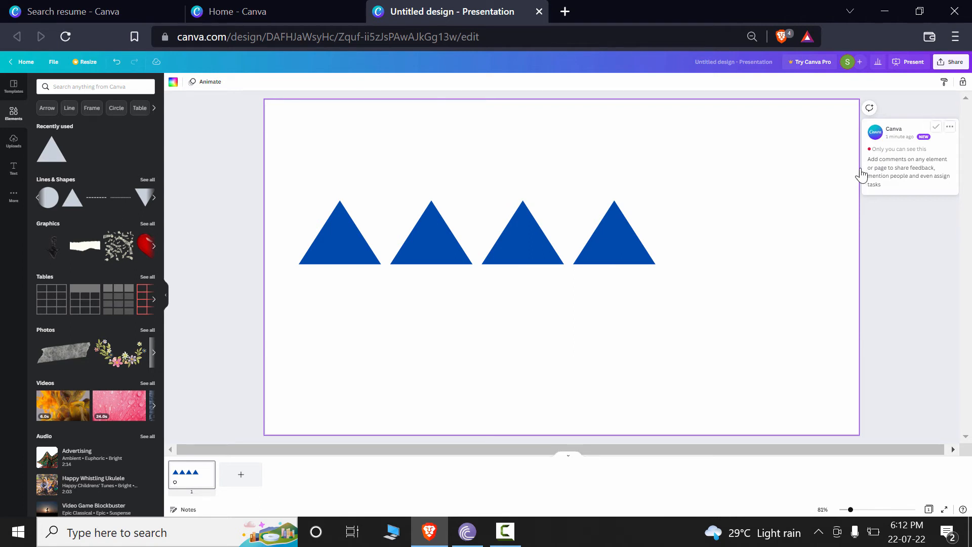
mouse_move(760, 224)
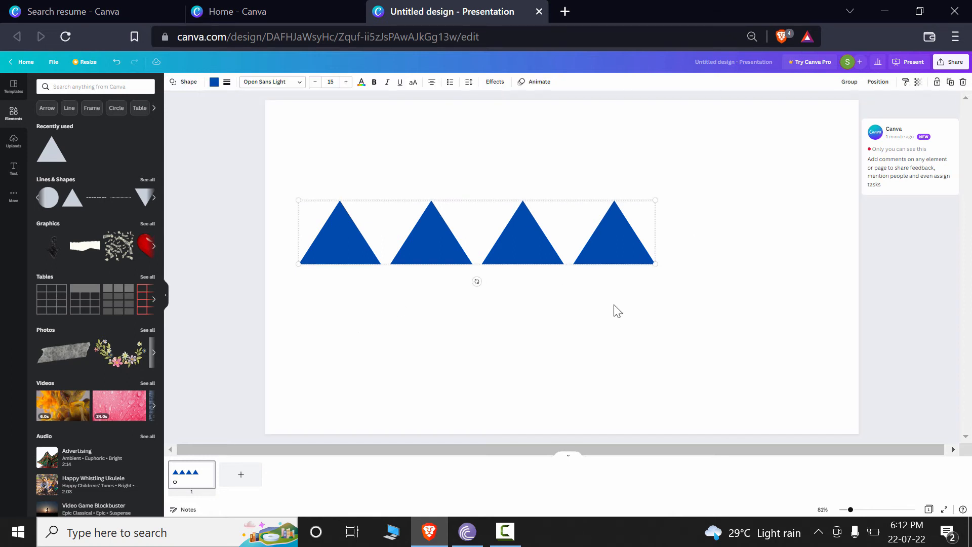
click(878, 81)
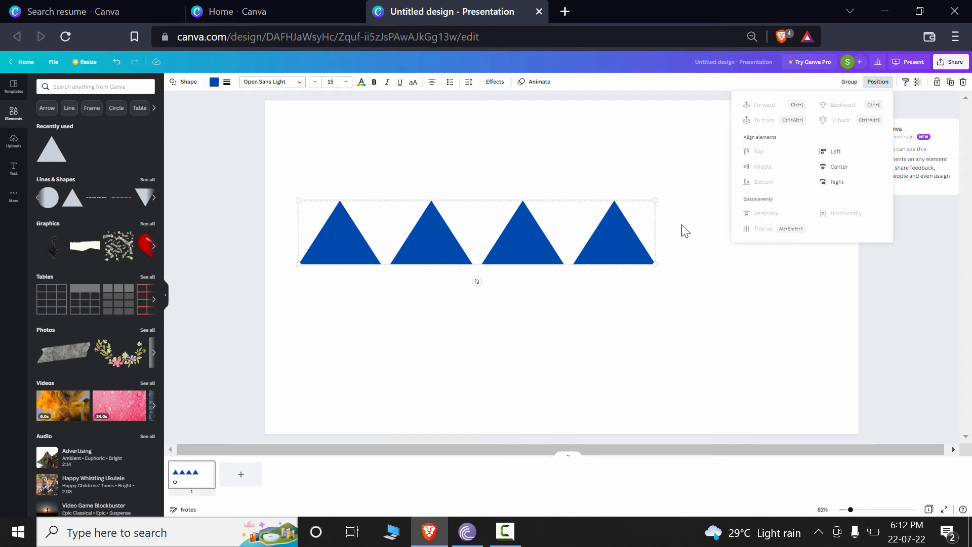
click(780, 218)
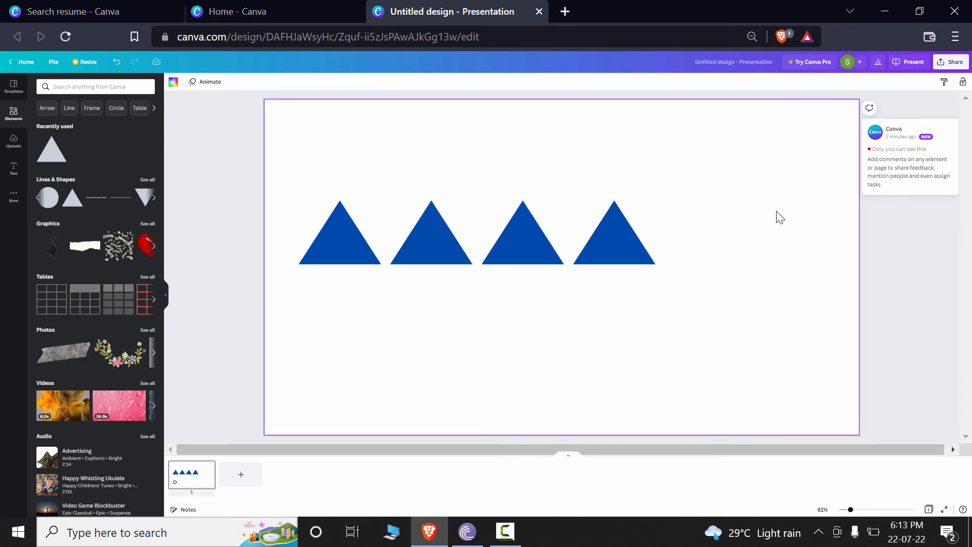
mouse_move(168, 202)
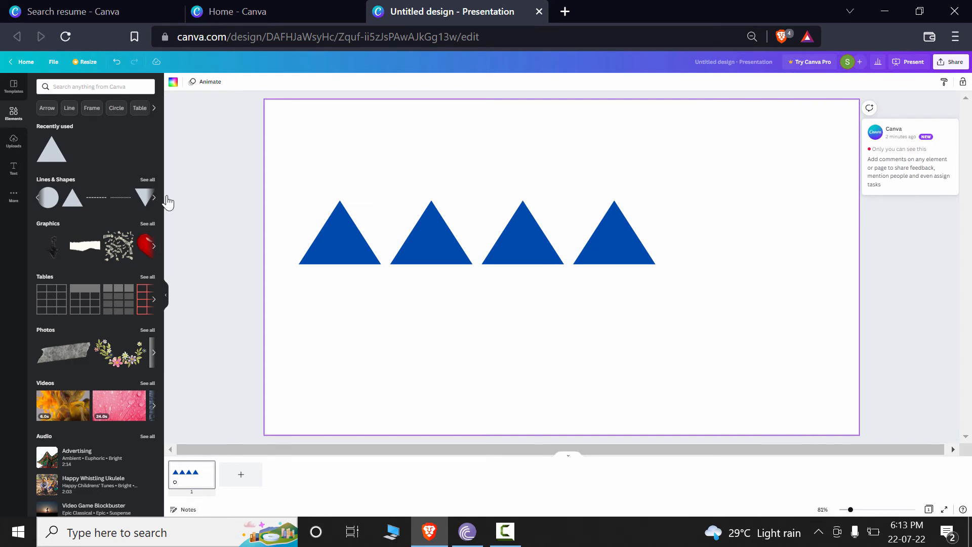
mouse_move(31, 177)
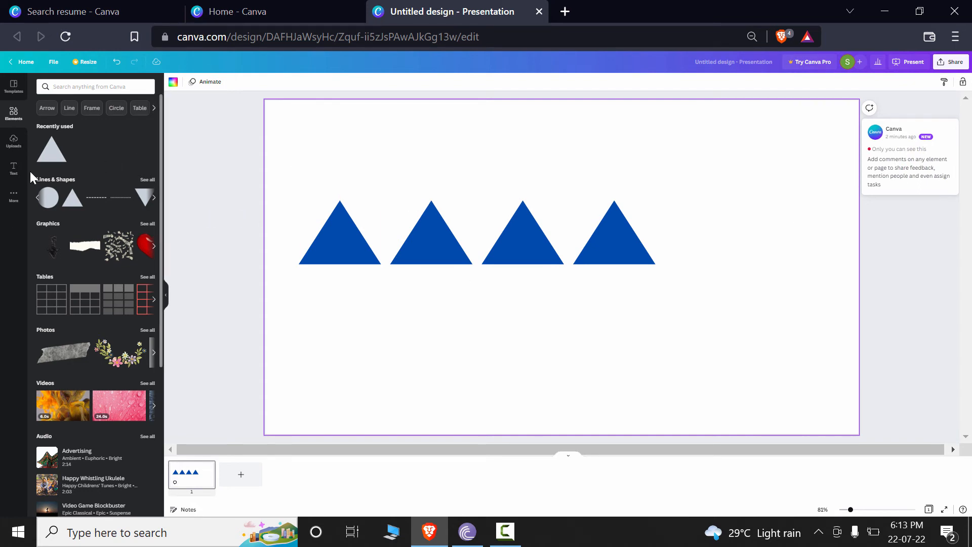
Add an 'Add a heading' text box, drag it below the triangles and start shrinking it
click(13, 168)
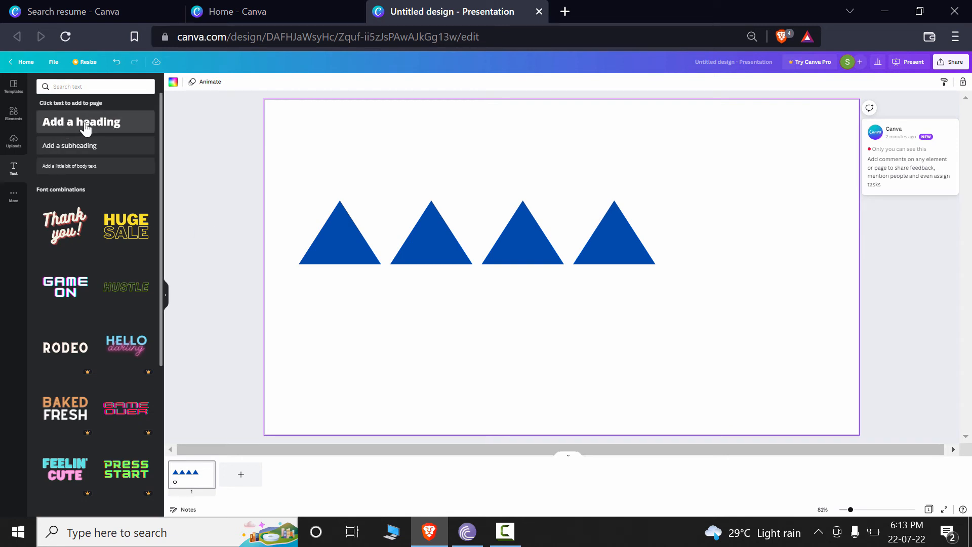
mouse_move(122, 238)
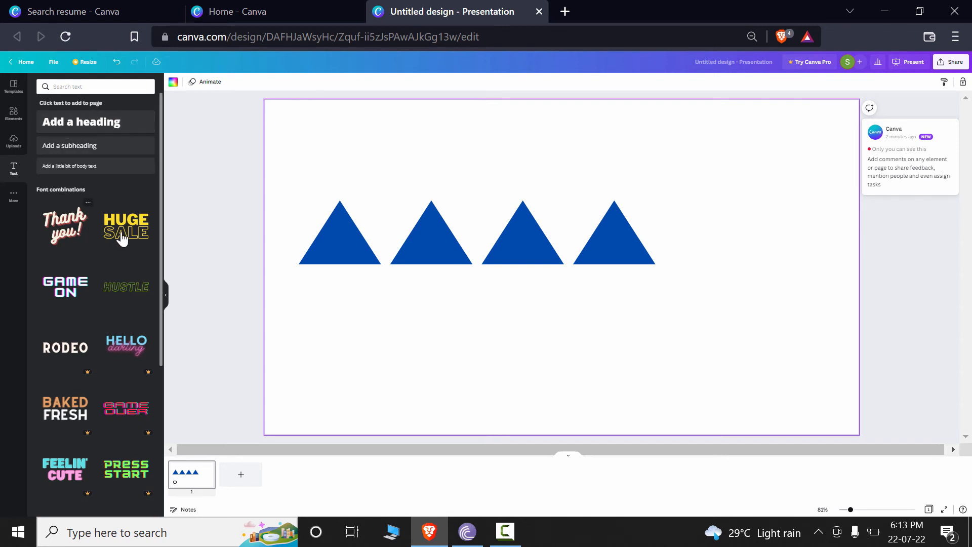
mouse_move(167, 231)
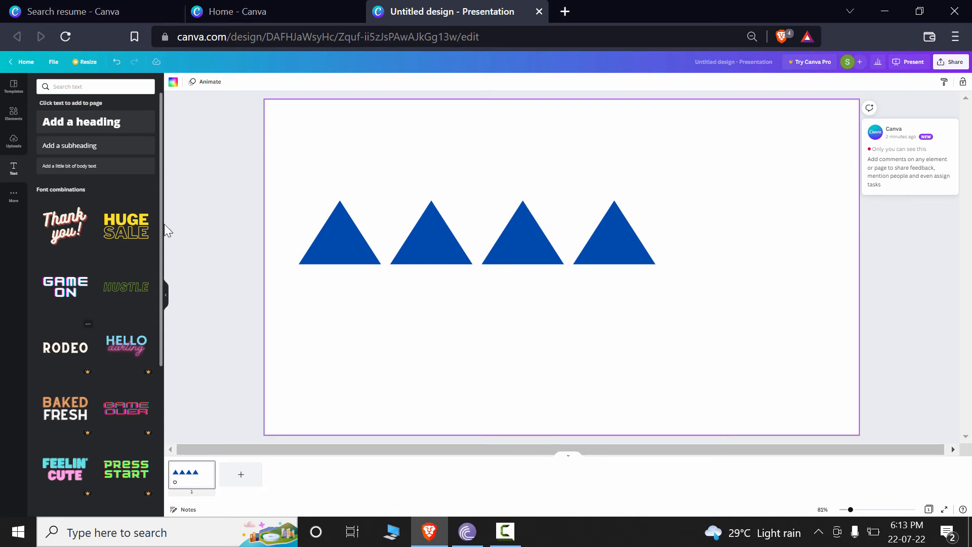
click(81, 121)
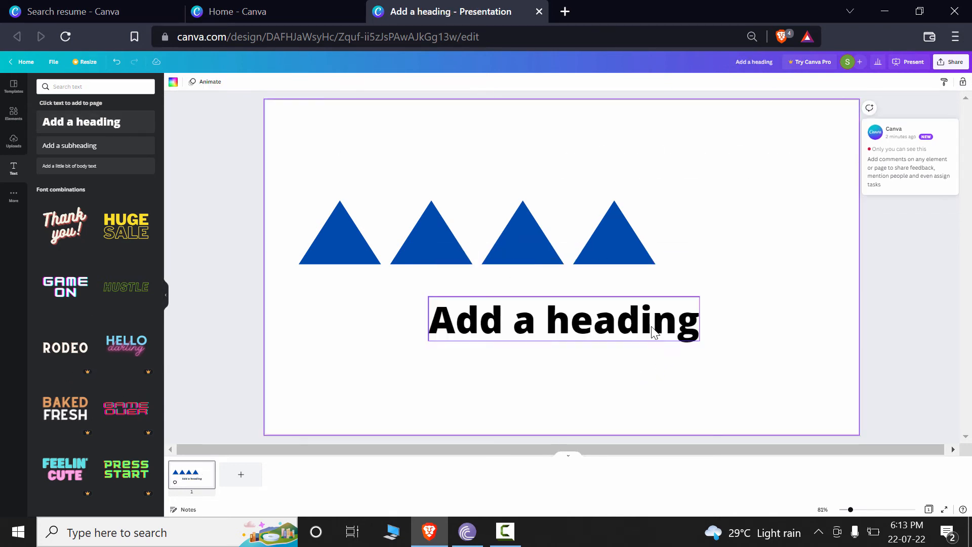
drag(563, 320, 669, 162)
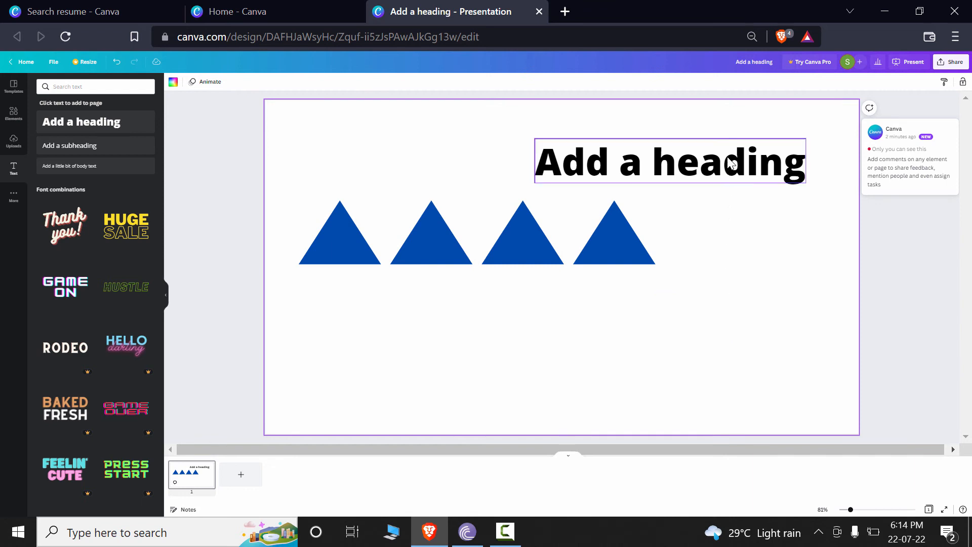
click(668, 161)
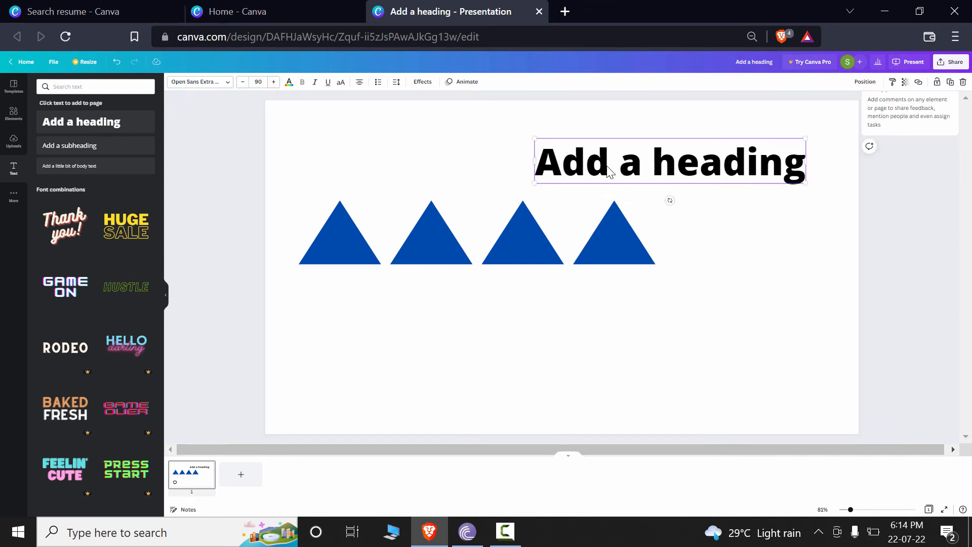
mouse_move(741, 163)
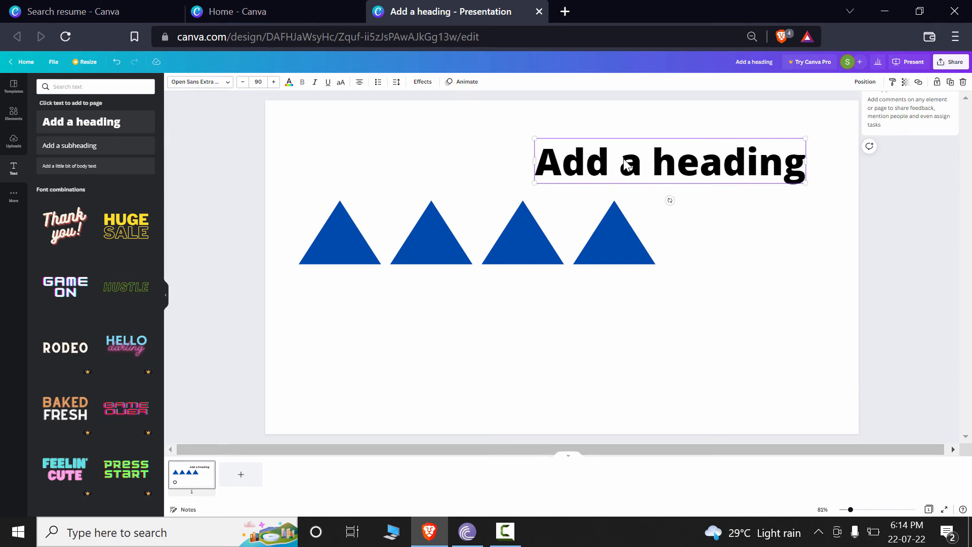
drag(669, 162, 728, 242)
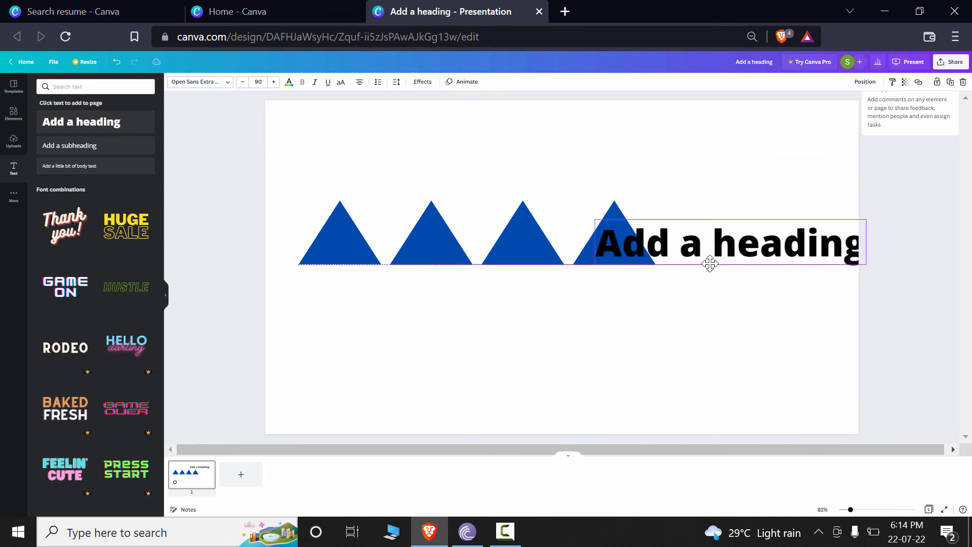
drag(710, 261, 725, 400)
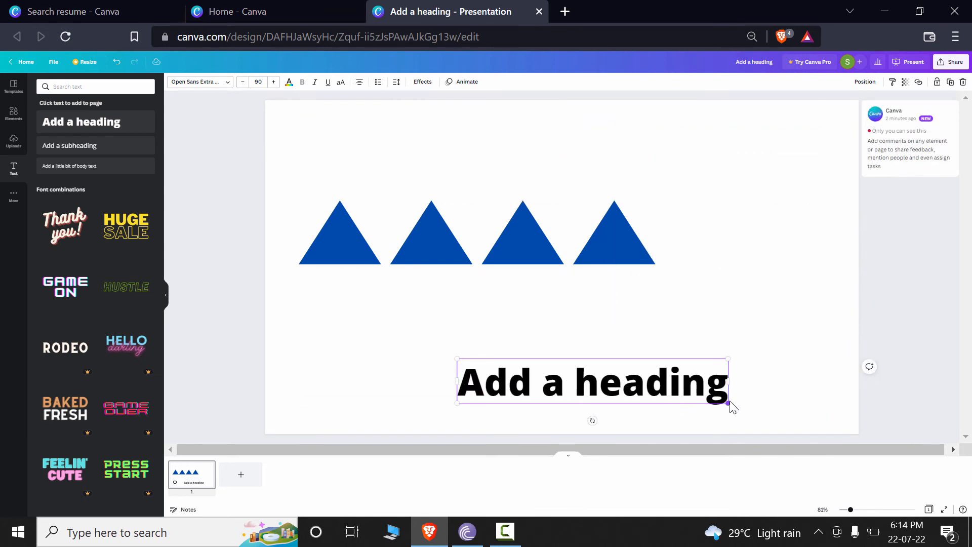
drag(727, 403, 649, 390)
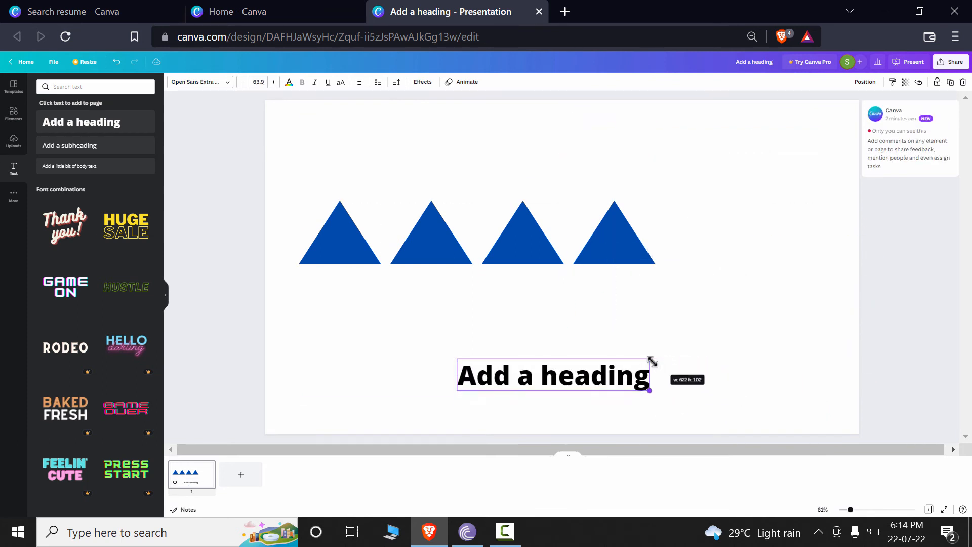
Shrink the 'Add a heading' text to a small line of about 30 pt
click(596, 377)
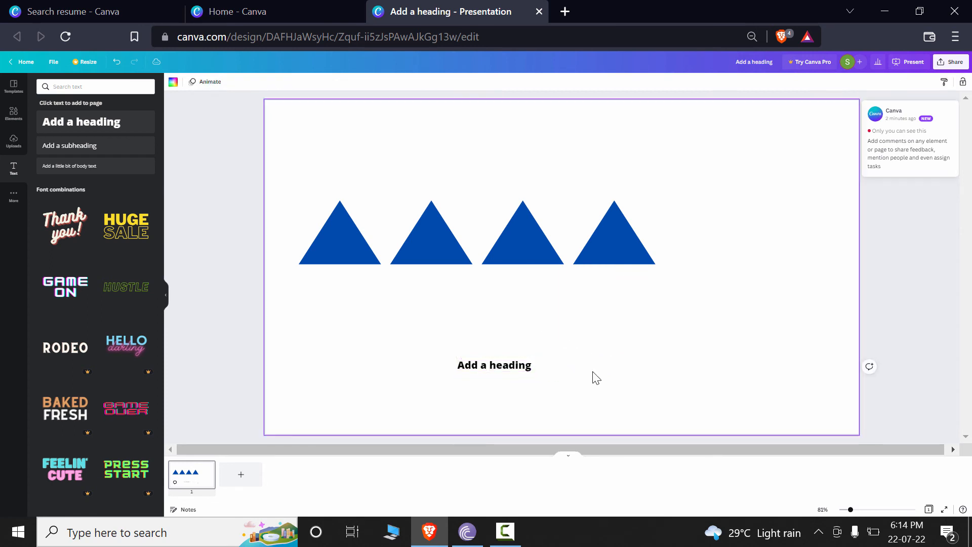
click(81, 122)
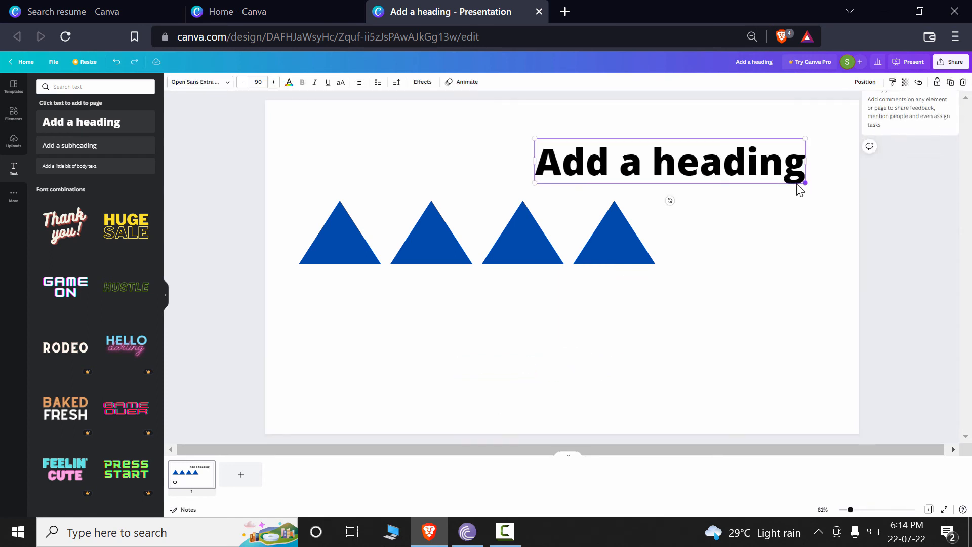
drag(805, 182, 625, 151)
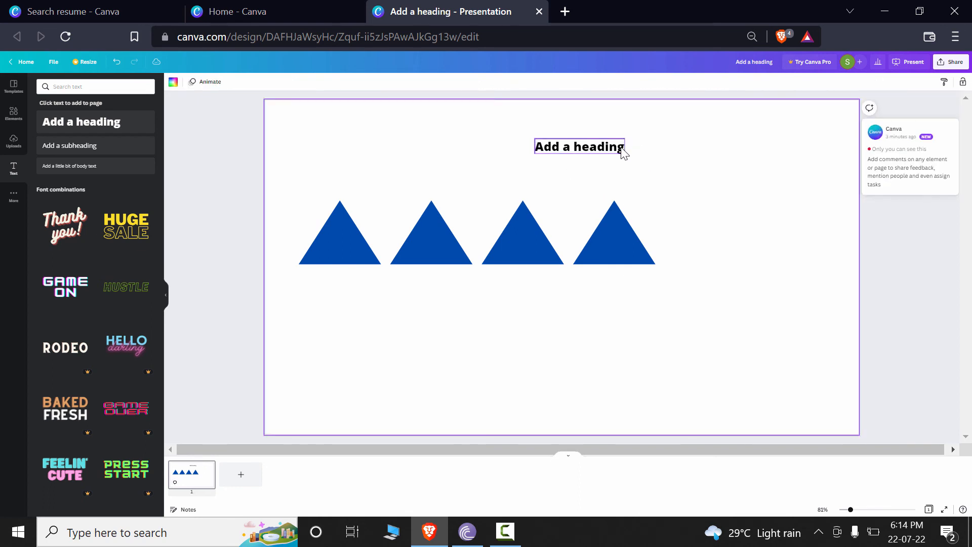
click(578, 147)
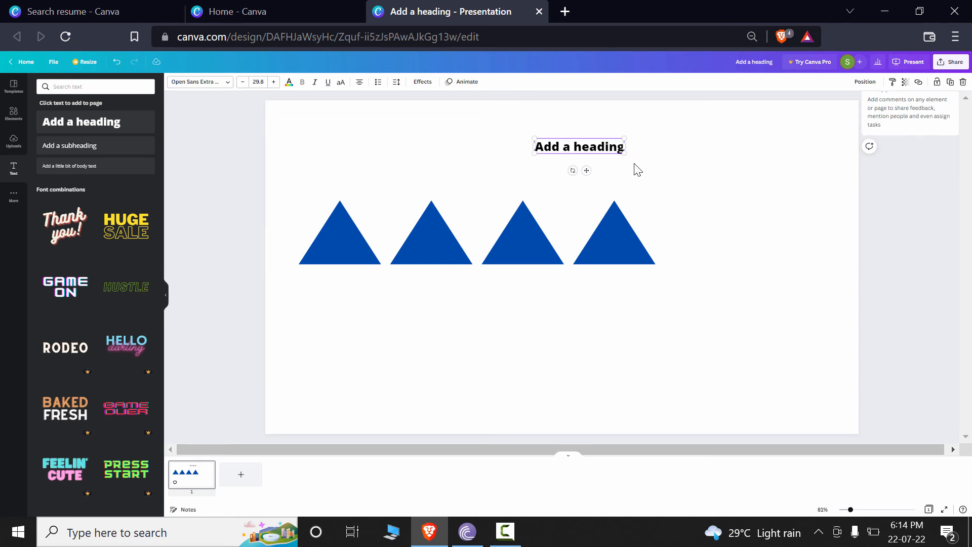
mouse_move(635, 162)
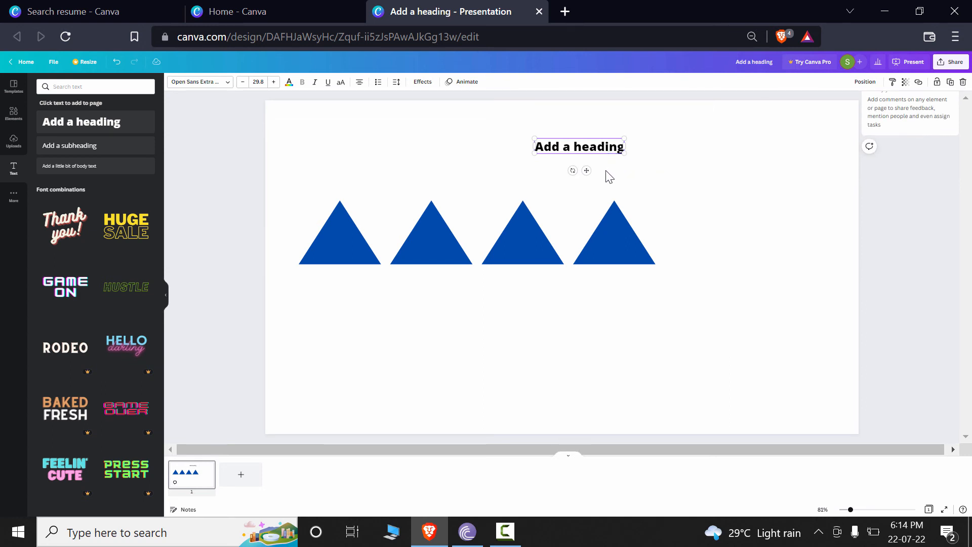
mouse_move(586, 171)
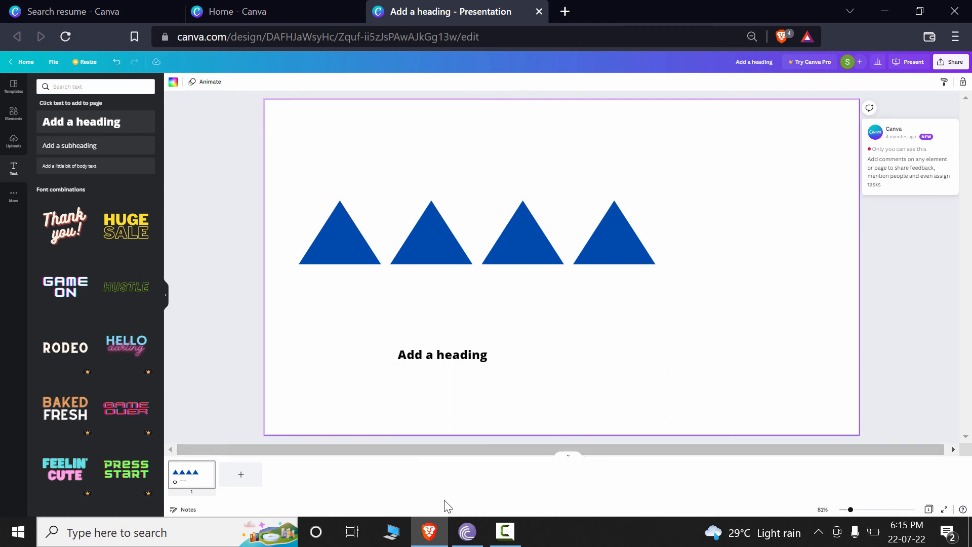
Select the small heading line below the triangle row
click(442, 354)
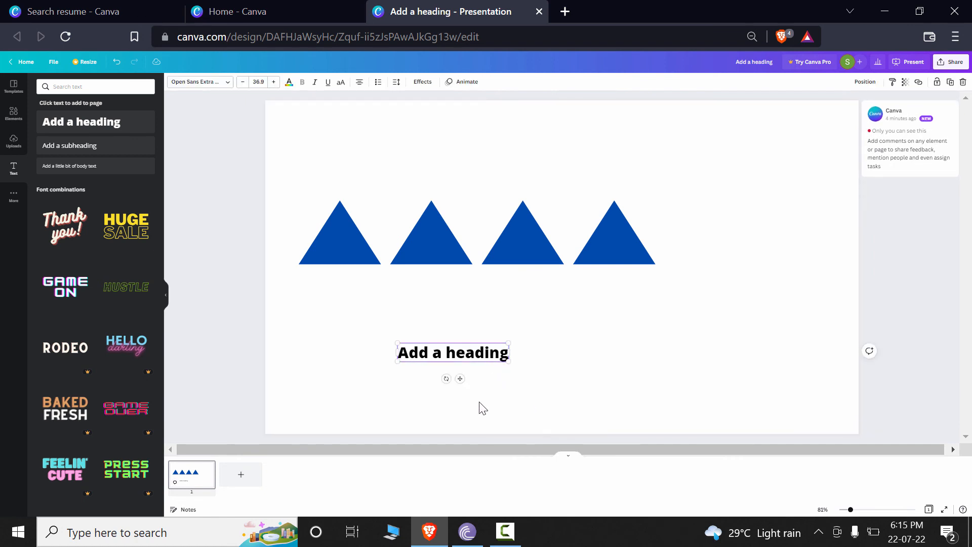
mouse_move(449, 361)
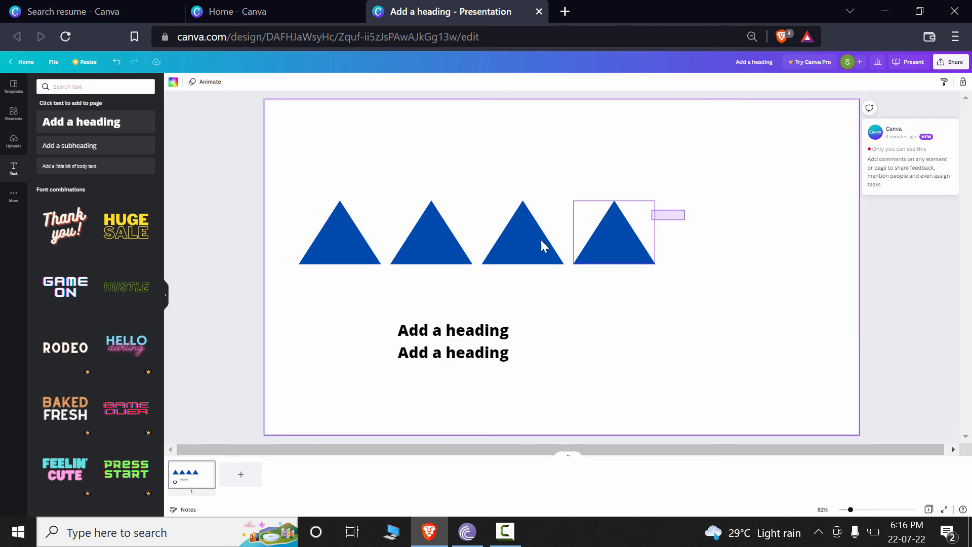
Duplicate the rightmost triangle and select the copy below and right of the row
click(521, 232)
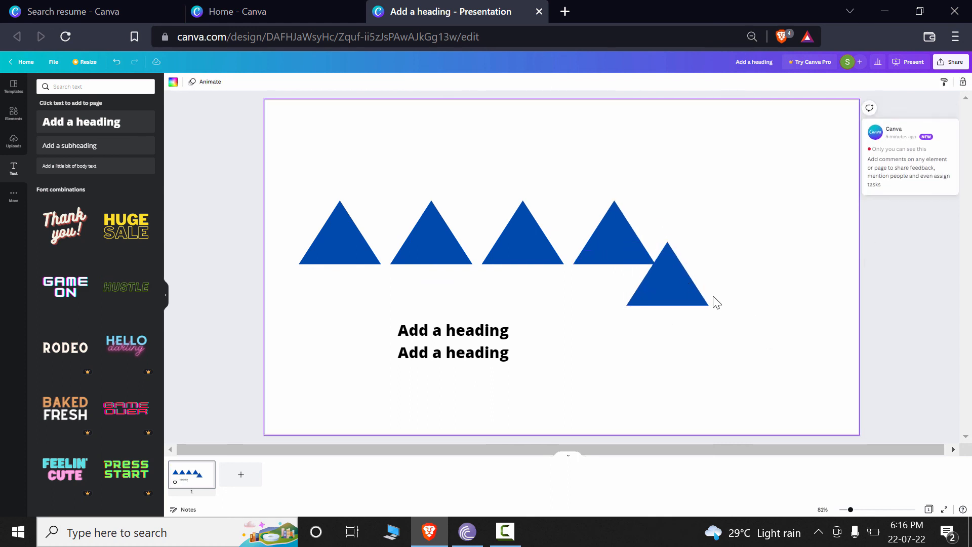
click(666, 273)
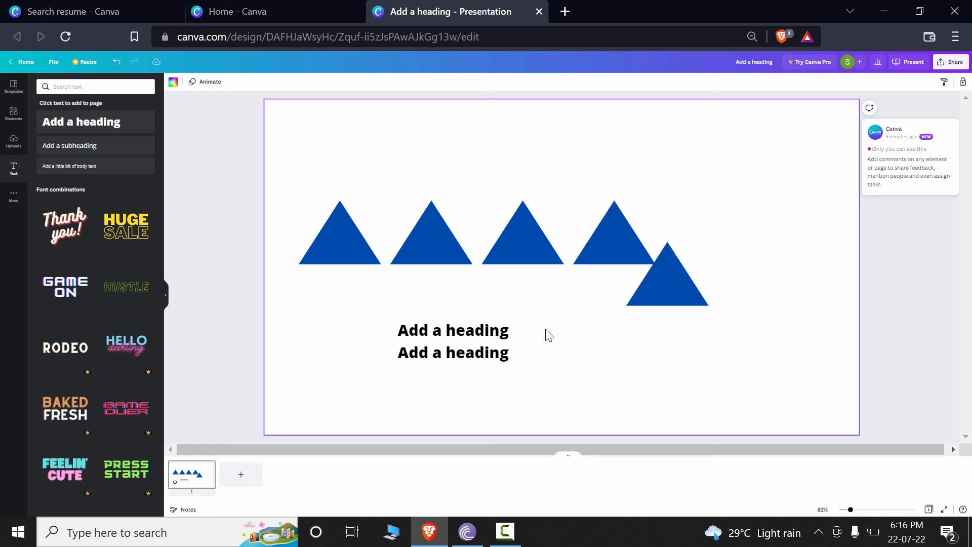
click(666, 273)
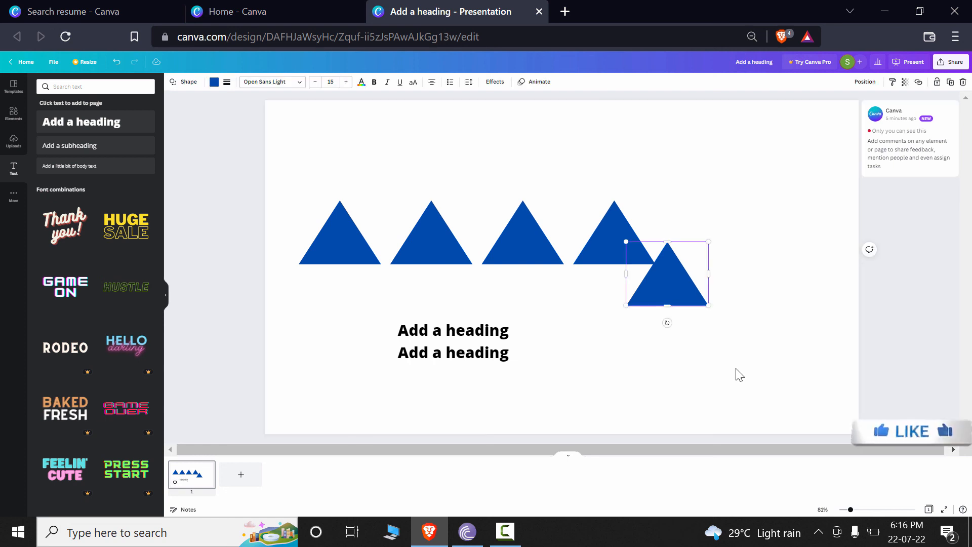